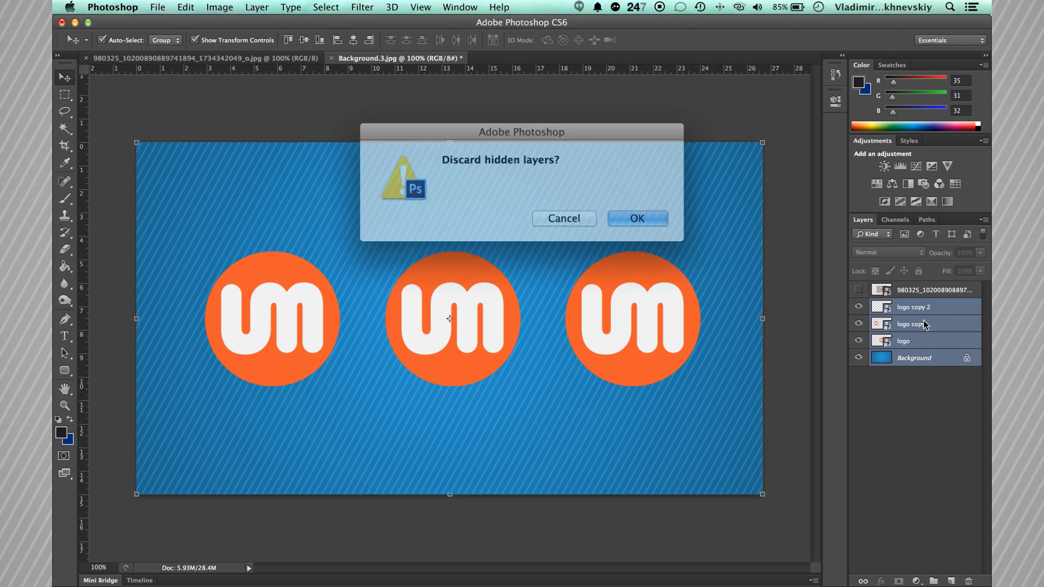
- Cancel discarding hidden layers, then stamp all visible layers into a new Layer 1 above logo copy 2
{"action": "left_click", "coordinate": [636, 218]}
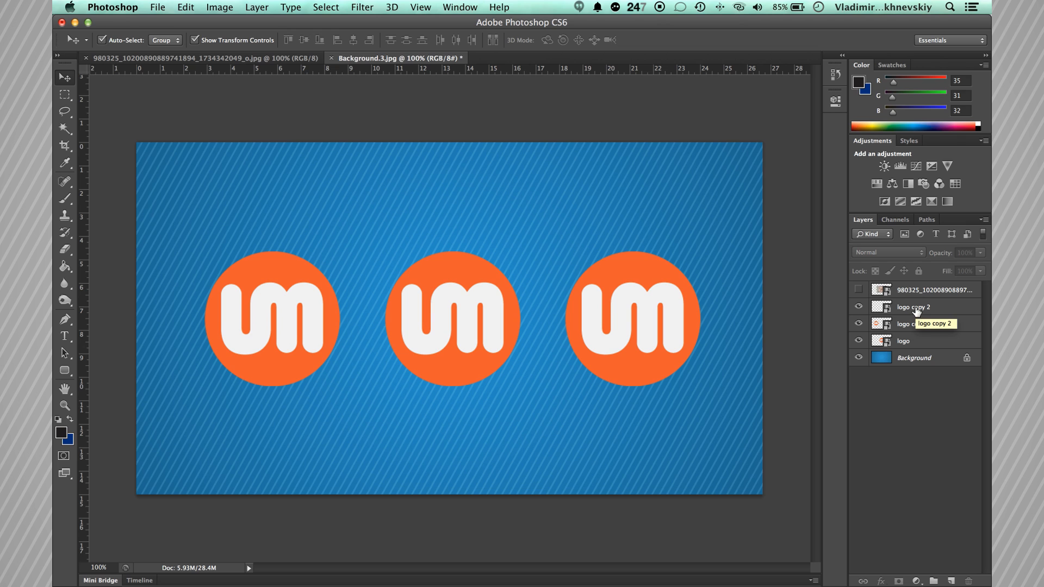
{"action": "left_click", "coordinate": [914, 307]}
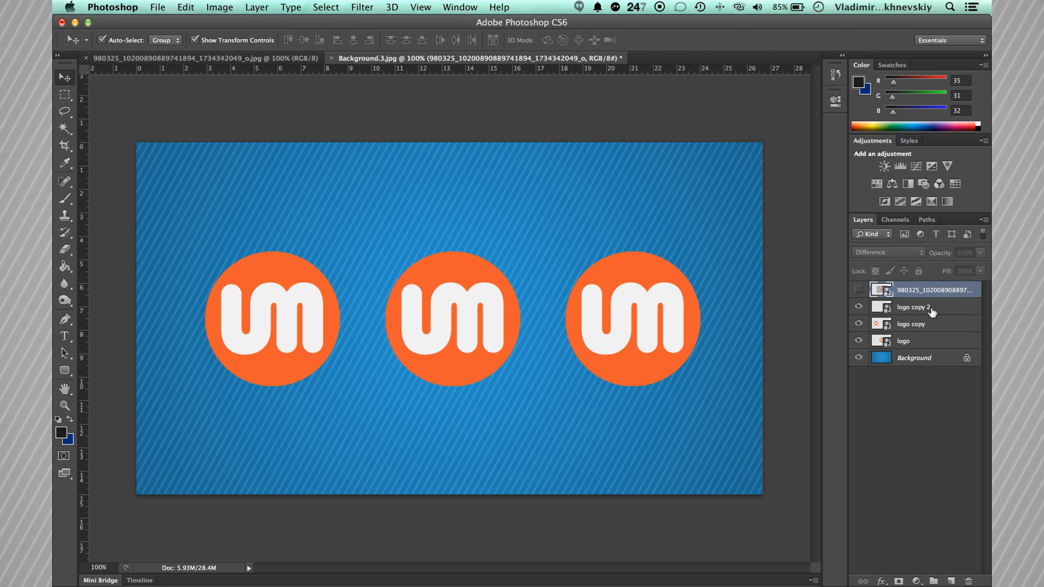
{"action": "left_click", "coordinate": [912, 307]}
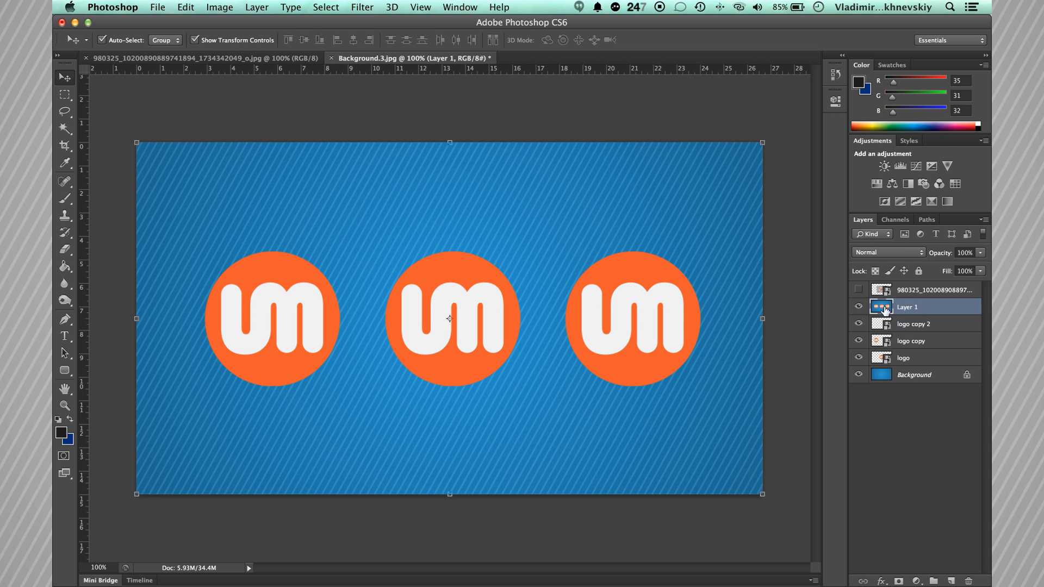
{"action": "left_click", "coordinate": [859, 307]}
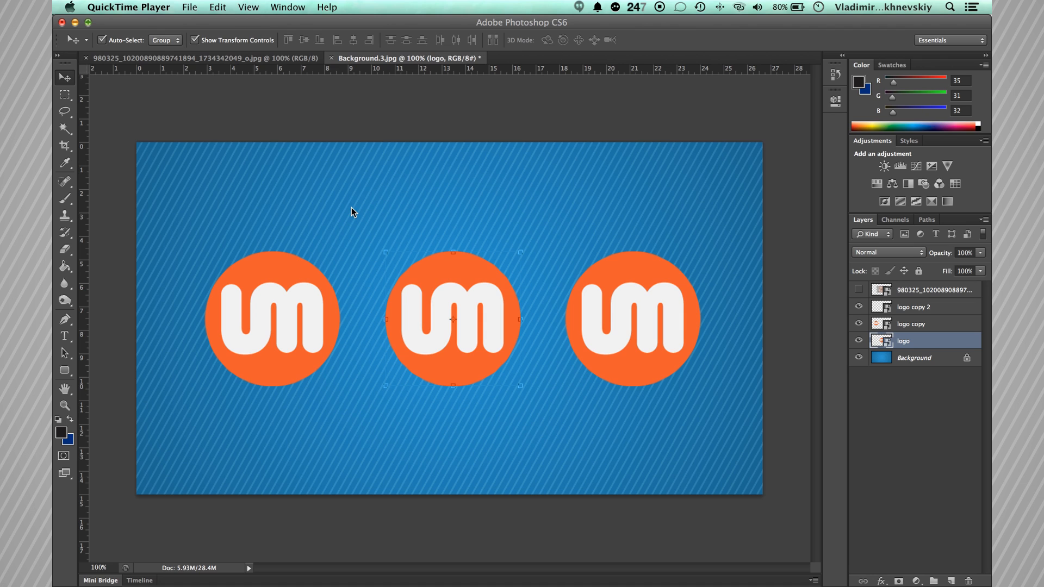
{"action": "mouse_move", "coordinate": [576, 332]}
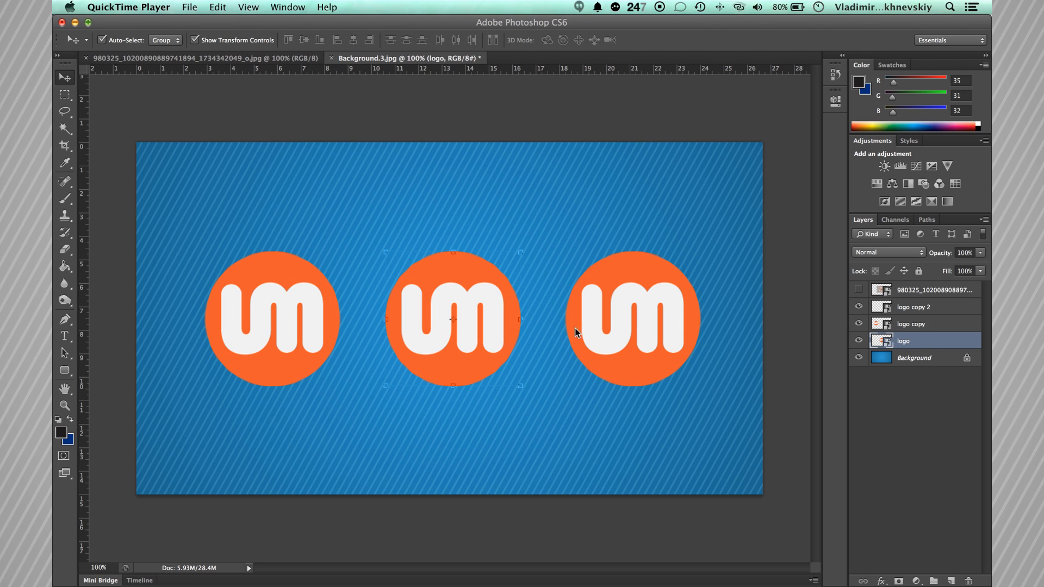
{"action": "mouse_move", "coordinate": [425, 306]}
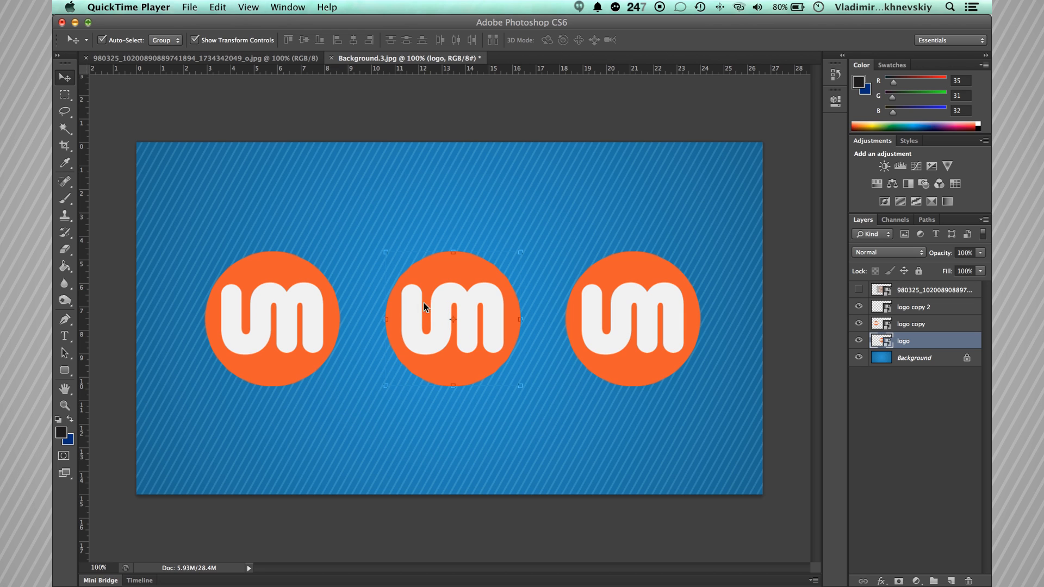
{"action": "mouse_move", "coordinate": [554, 232]}
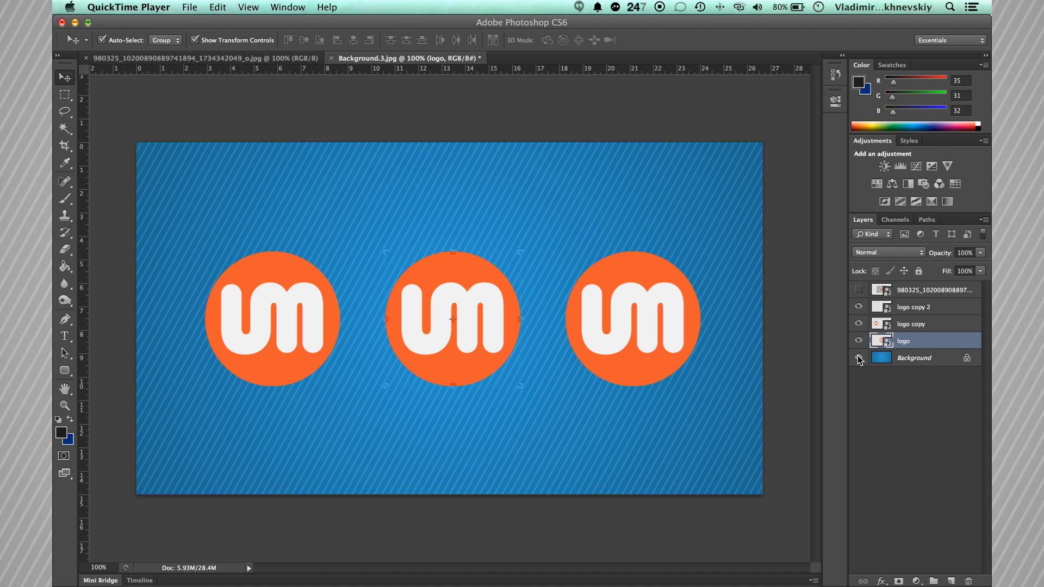
{"action": "left_click", "coordinate": [859, 358]}
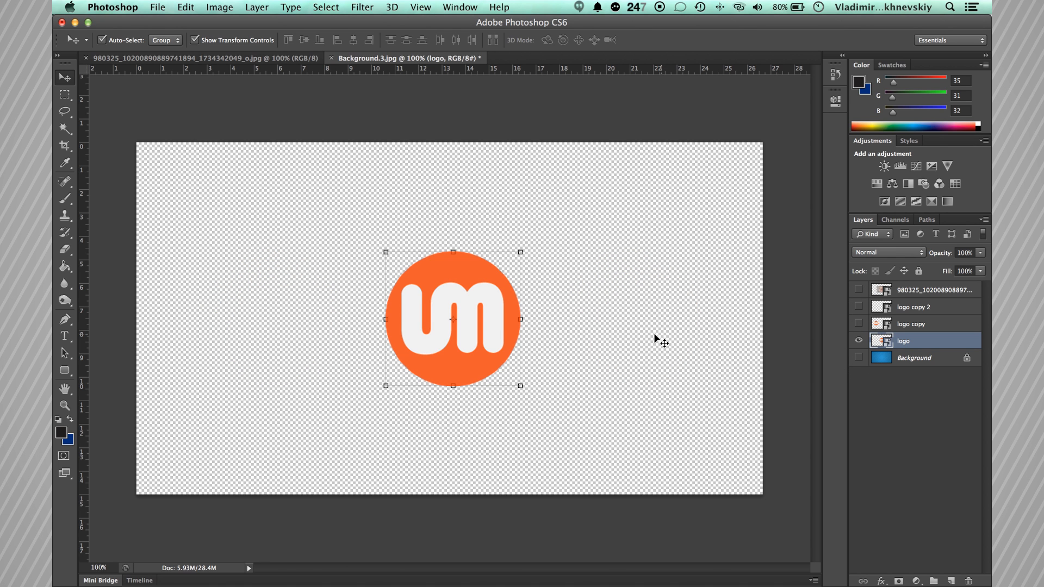
{"action": "mouse_move", "coordinate": [439, 315]}
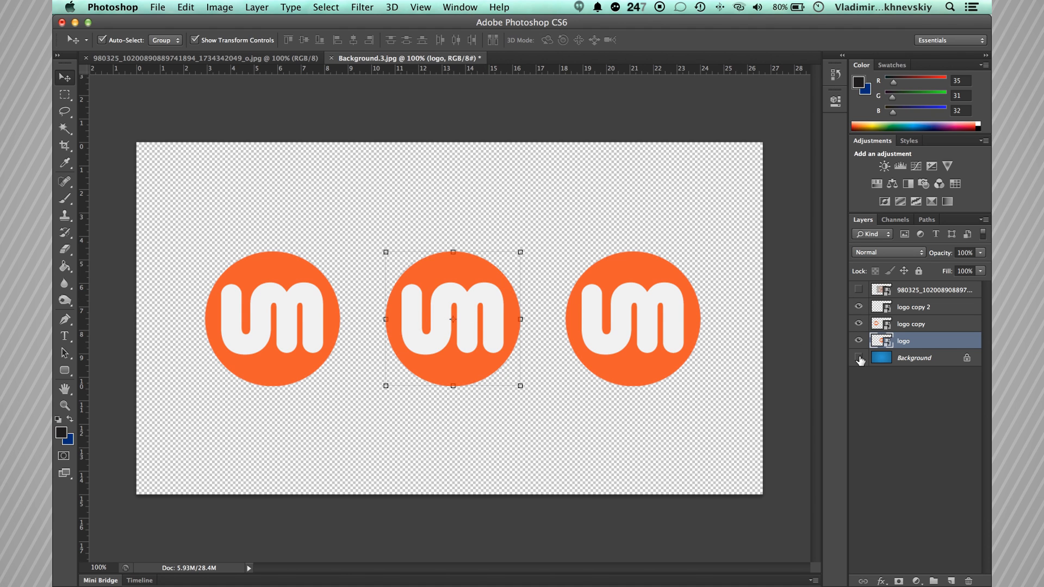
{"action": "left_click", "coordinate": [859, 358]}
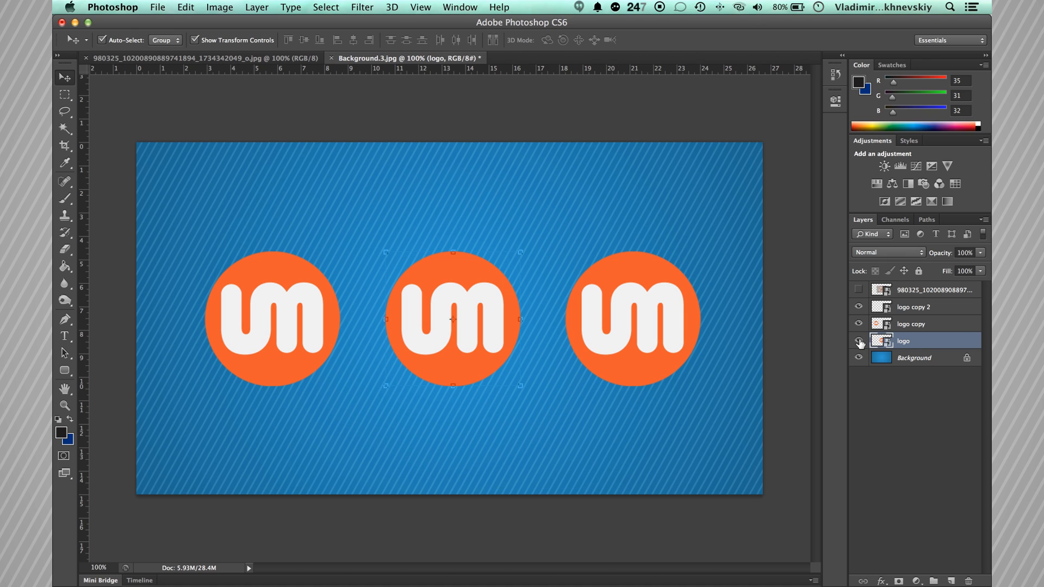
{"action": "left_click", "coordinate": [859, 358]}
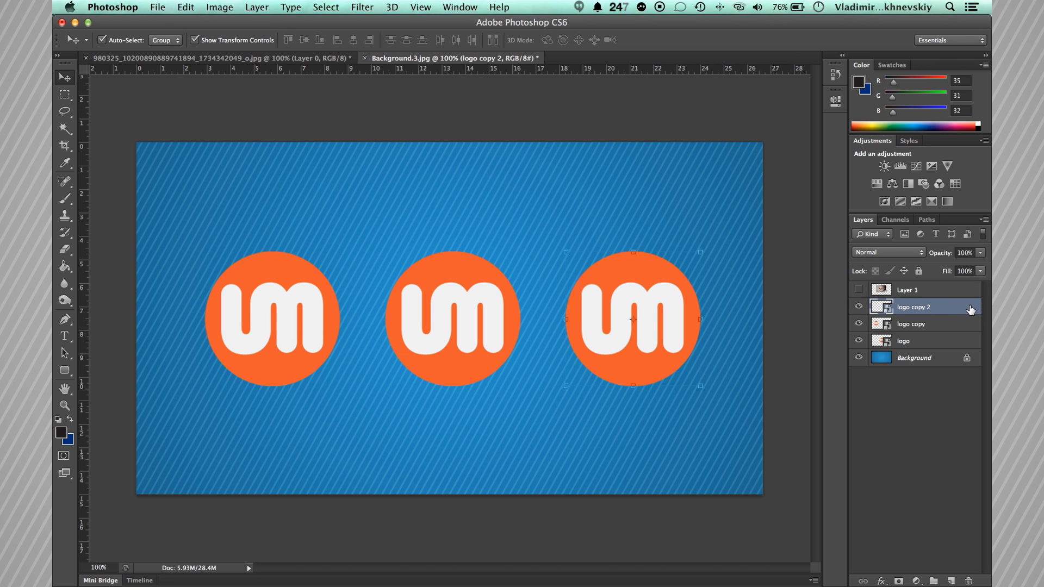
- Add a 40 px black outside Stroke to logo copy 2 in its Layer Style
{"action": "double_click", "coordinate": [912, 307]}
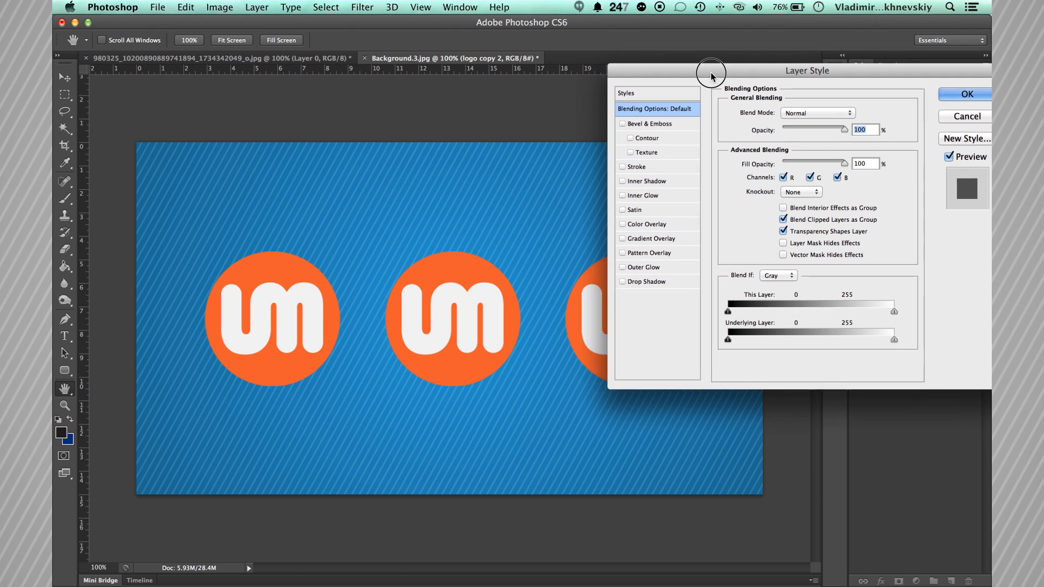
{"action": "left_click", "coordinate": [679, 168]}
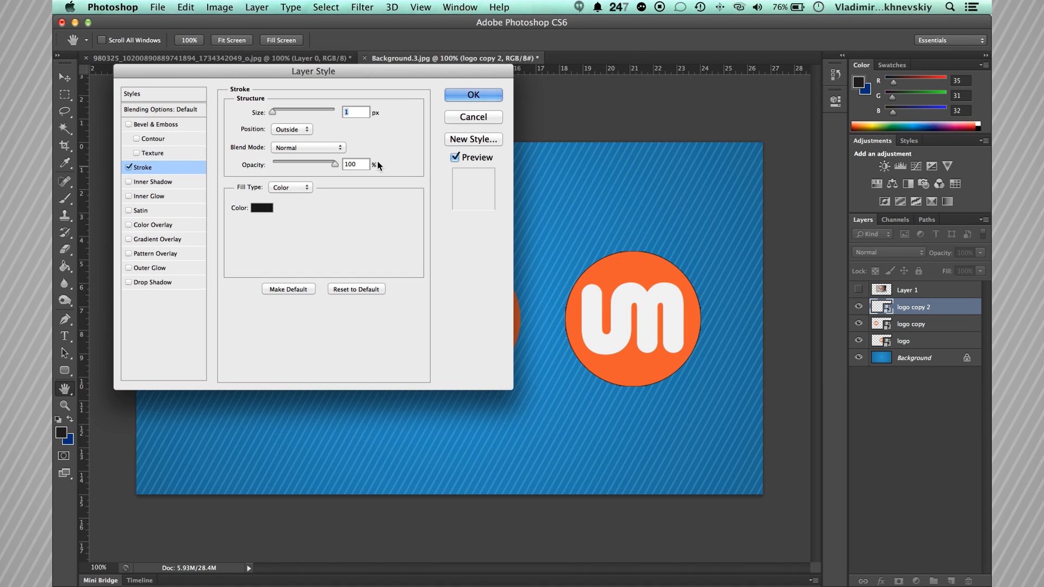
{"action": "left_click_drag", "start_coordinate": [272, 110], "coordinate": [286, 114]}
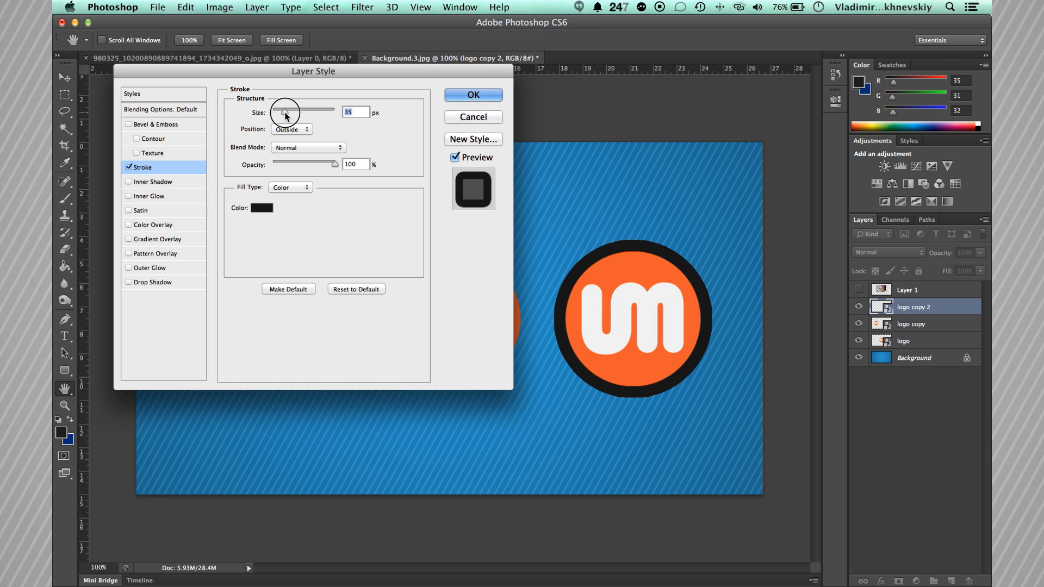
{"action": "left_click_drag", "start_coordinate": [285, 110], "coordinate": [306, 110]}
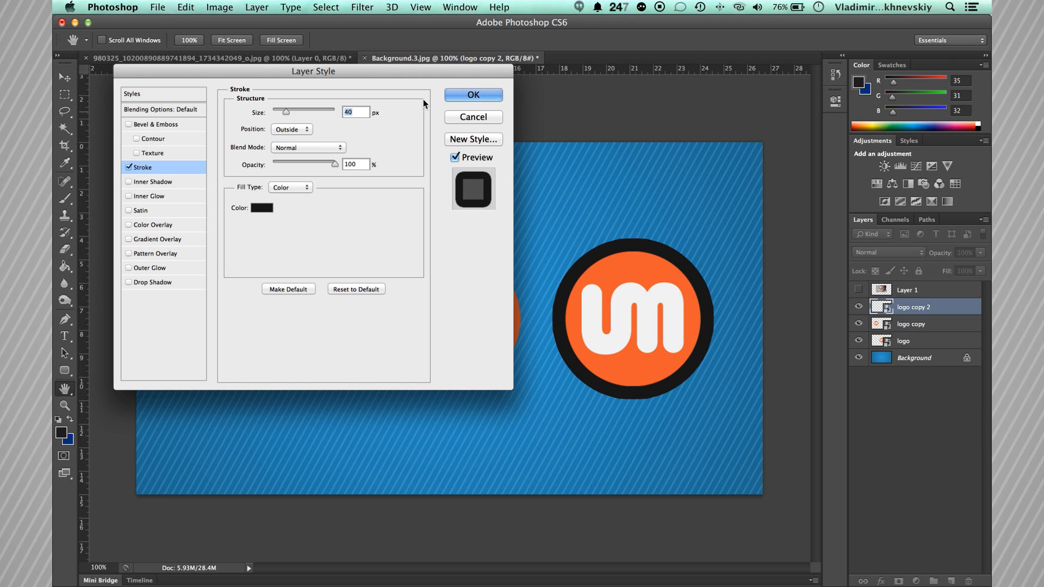
{"action": "left_click", "coordinate": [473, 96]}
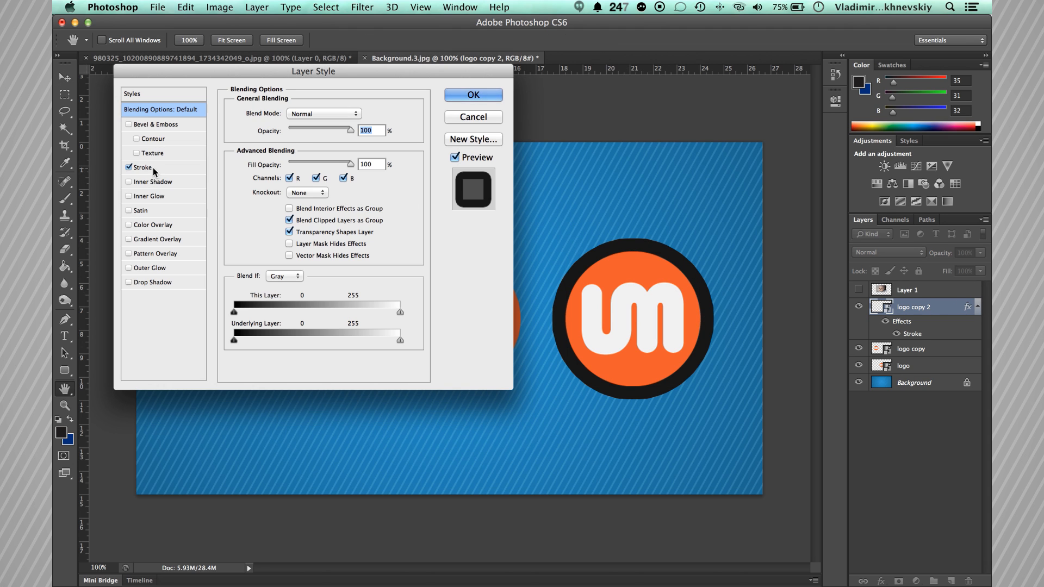
- Adjust the stroke's opacity to about 74% and apply the outline effect
{"action": "left_click", "coordinate": [141, 167]}
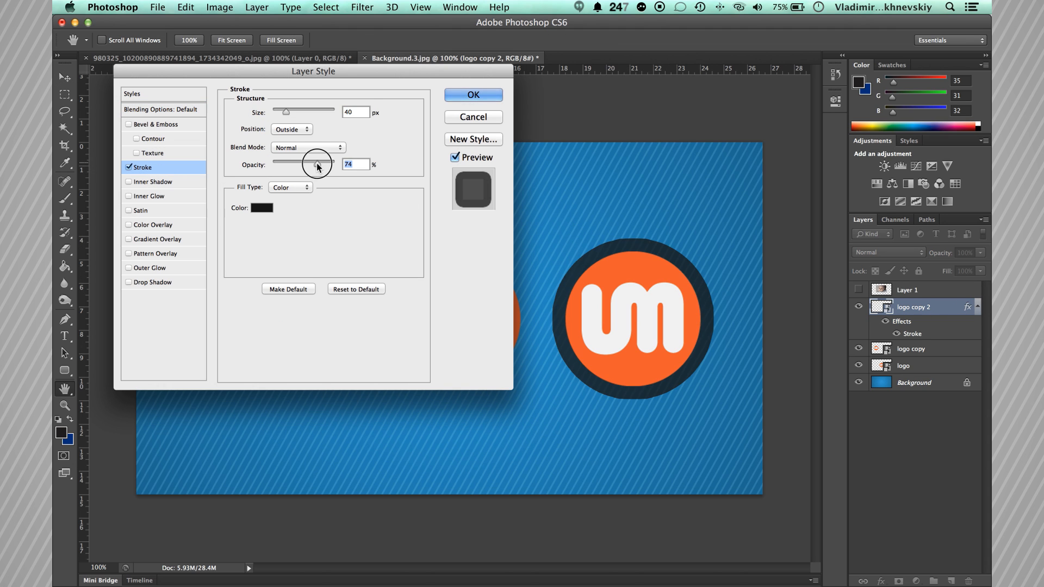
{"action": "left_click_drag", "start_coordinate": [318, 164], "coordinate": [336, 164]}
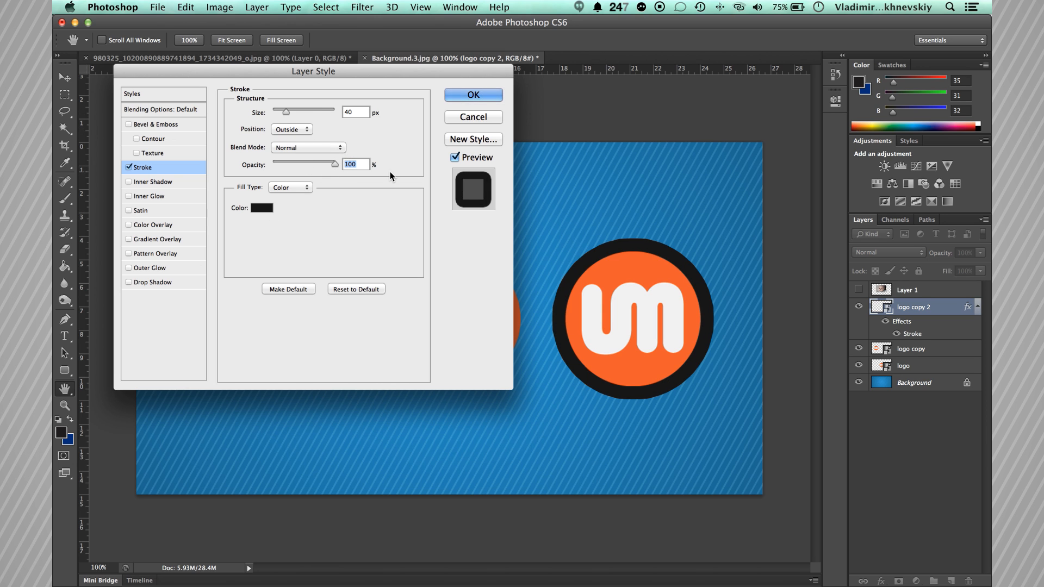
{"action": "left_click", "coordinate": [472, 94]}
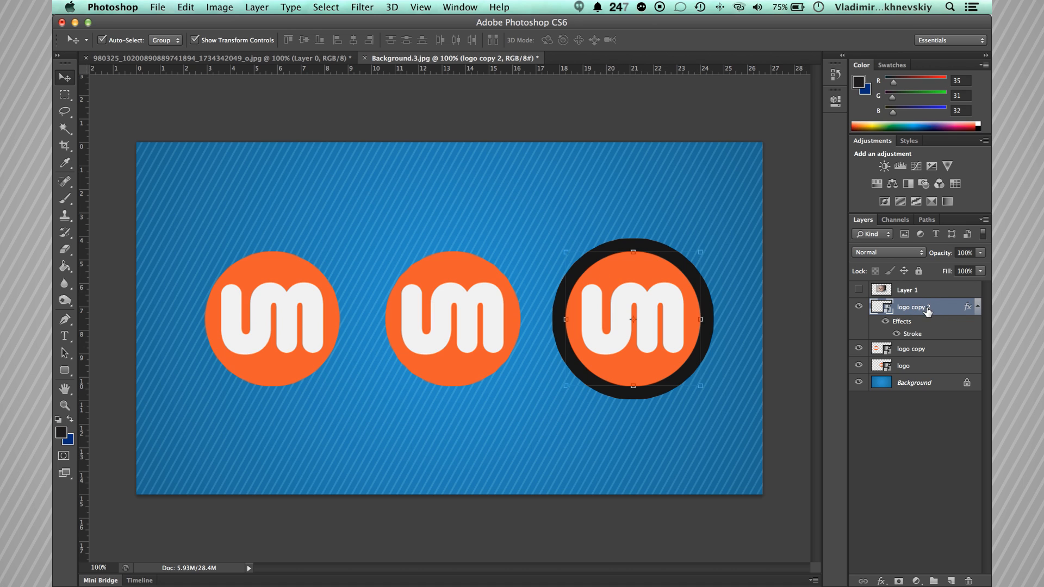
{"action": "mouse_move", "coordinate": [928, 306]}
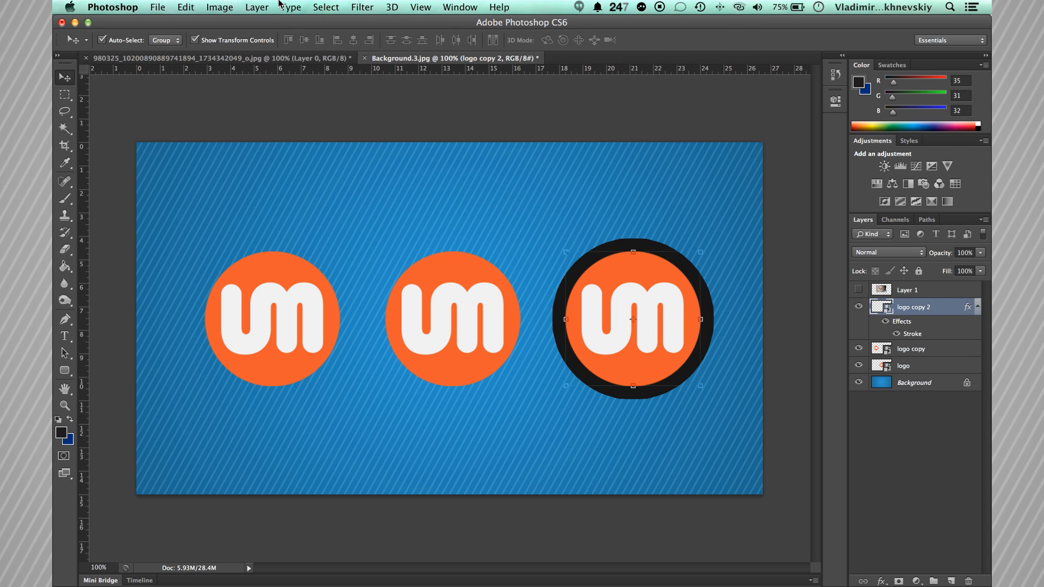
- Convert the right logo's stroke effect into its own Outer Stroke layer via Layer Style > Create Layer
{"action": "left_click", "coordinate": [257, 8]}
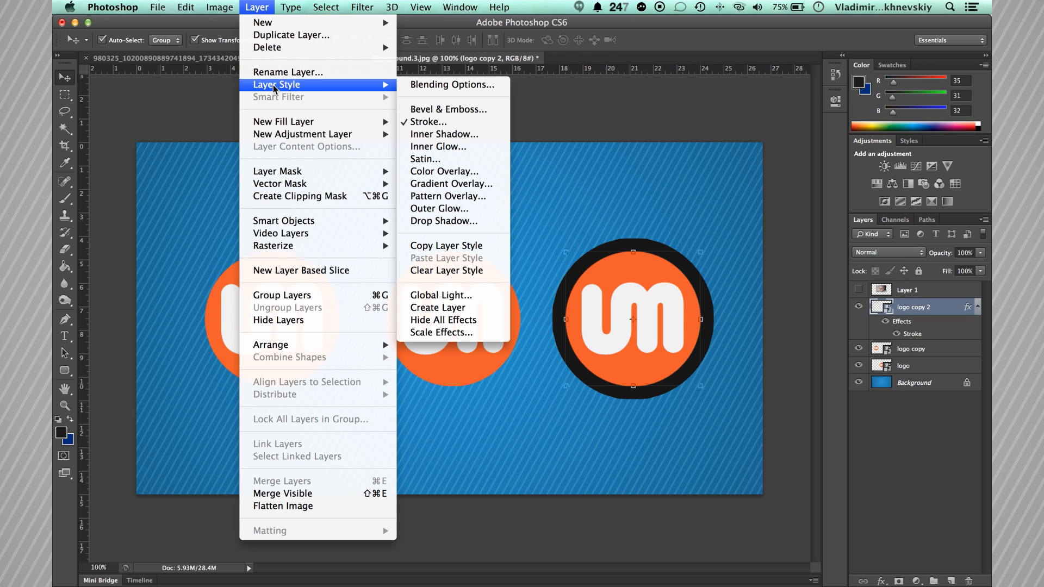
{"action": "mouse_move", "coordinate": [438, 311]}
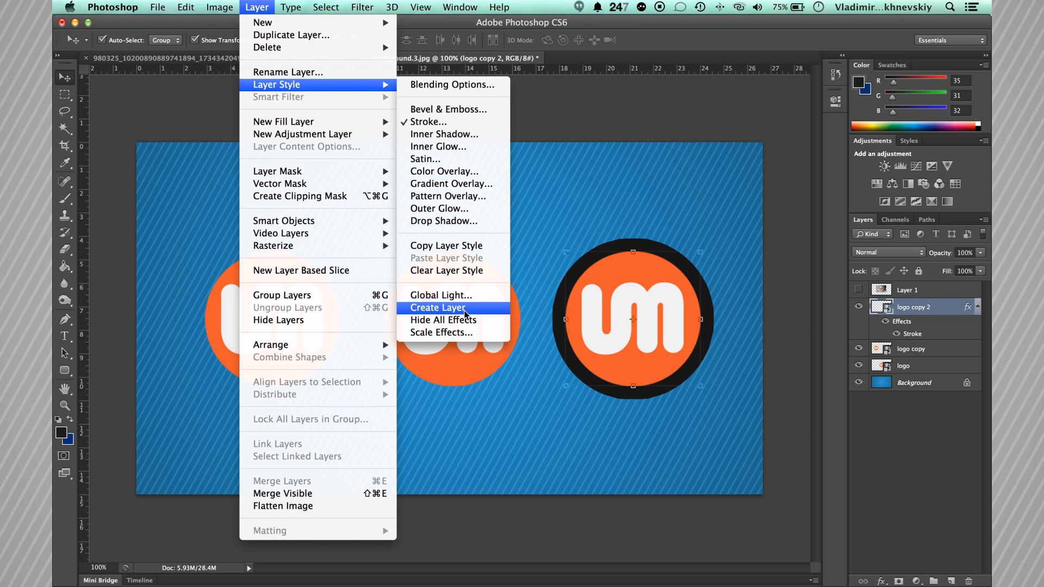
{"action": "left_click", "coordinate": [437, 307]}
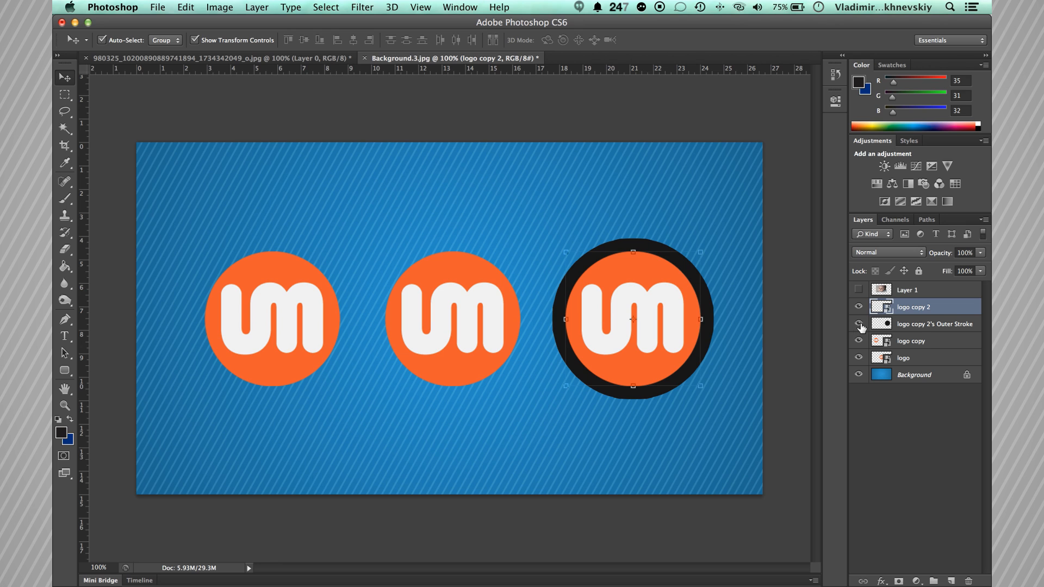
{"action": "mouse_move", "coordinate": [859, 324]}
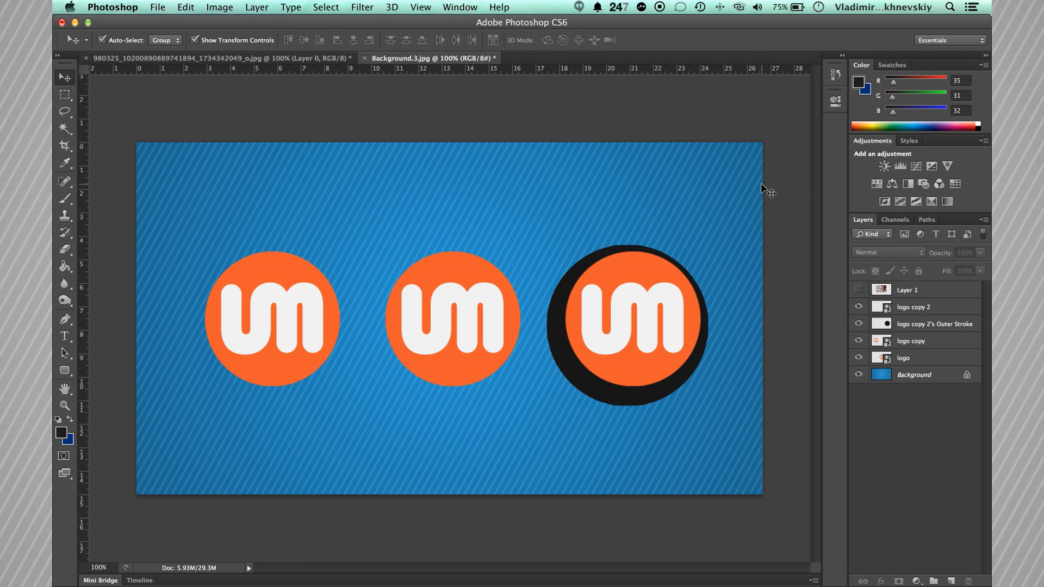
{"action": "mouse_move", "coordinate": [512, 314]}
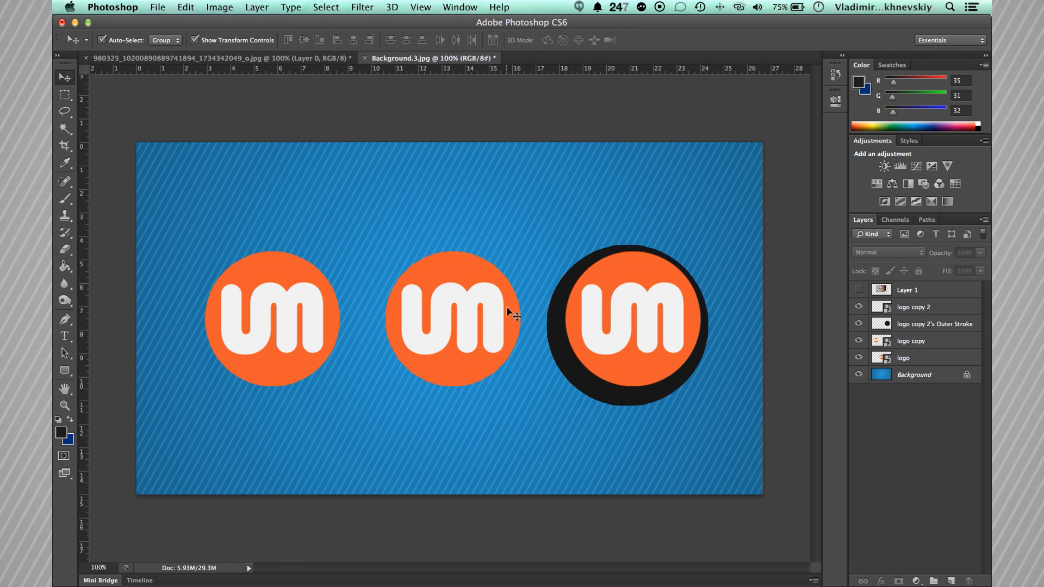
- Enable a thick black Stroke on the middle logo in its Layer Style
{"action": "left_click", "coordinate": [919, 358]}
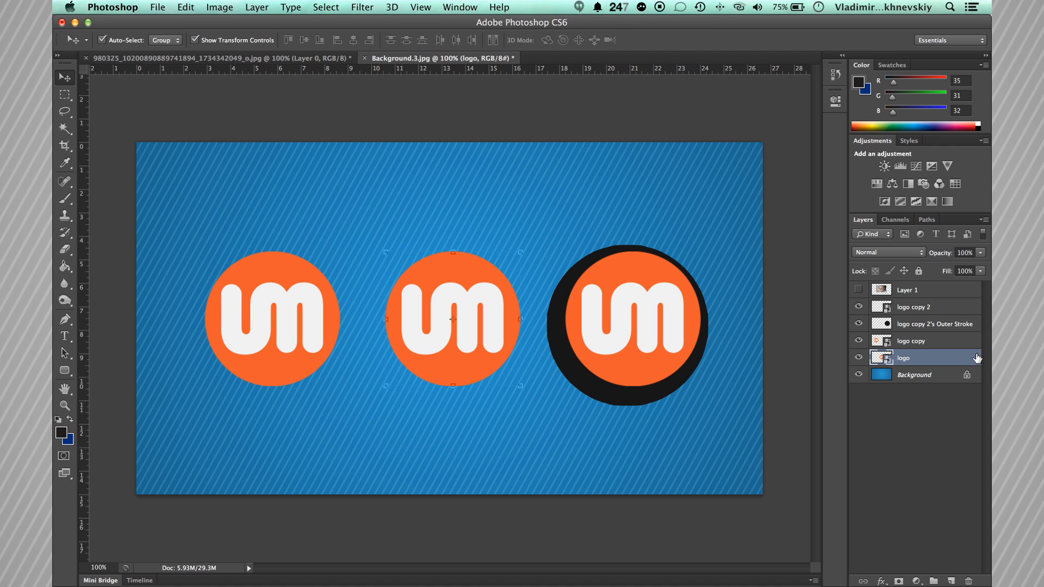
{"action": "double_click", "coordinate": [919, 358]}
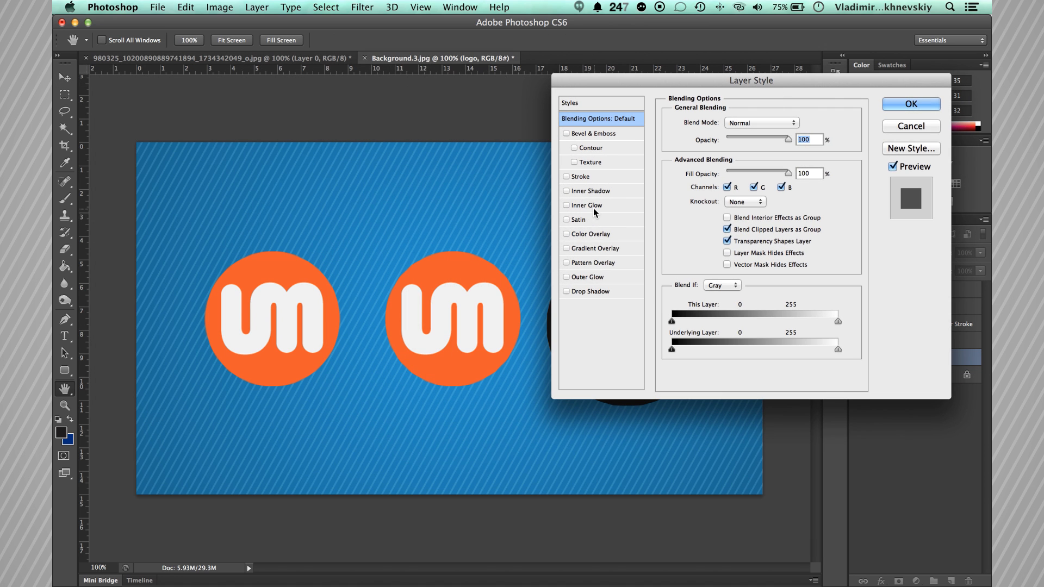
{"action": "left_click", "coordinate": [580, 176]}
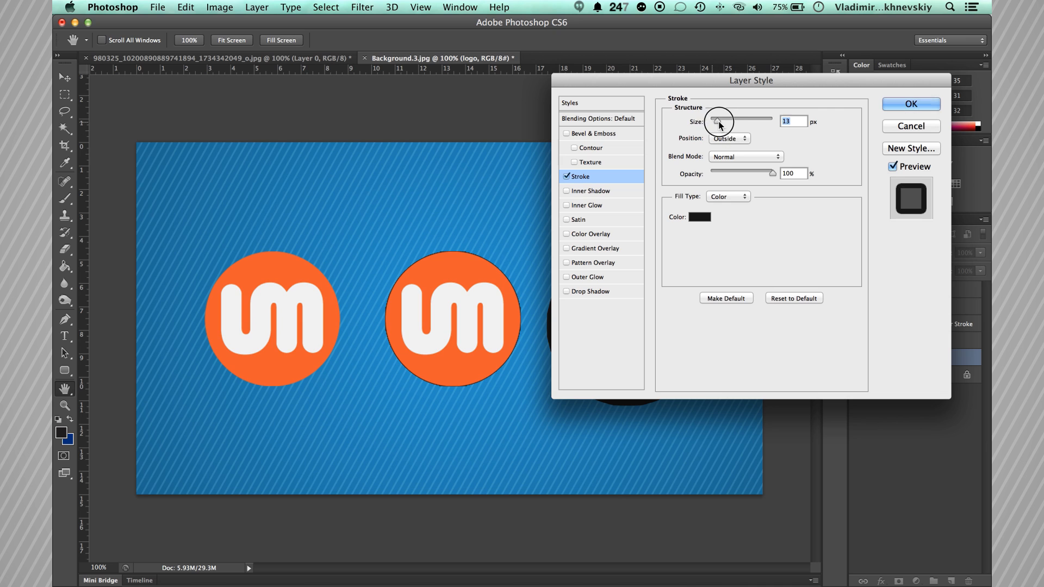
{"action": "left_click_drag", "start_coordinate": [720, 119], "coordinate": [726, 120]}
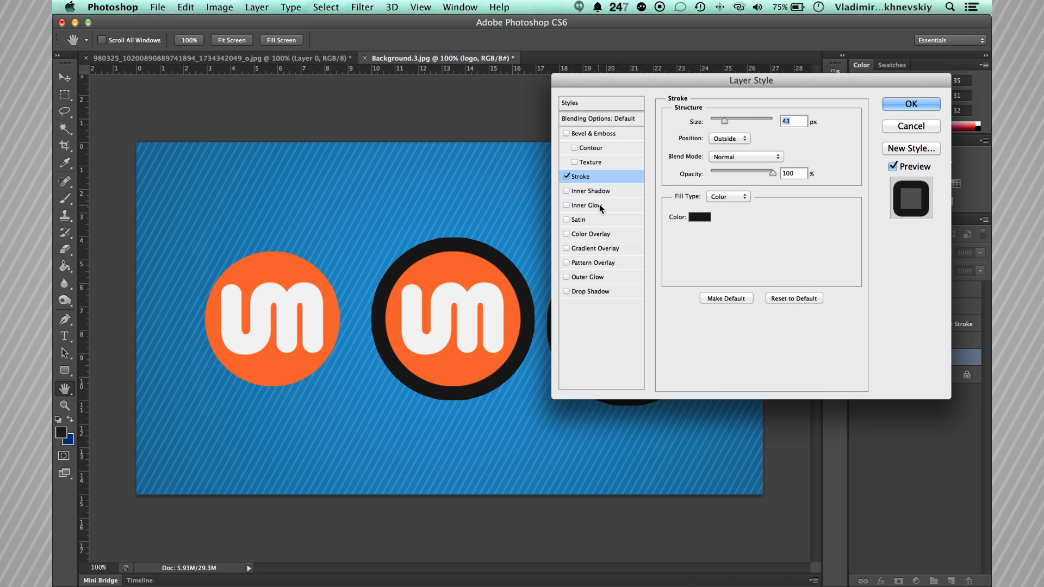
- Add an Inner Glow widened to about 59 px and apply both effects
{"action": "left_click", "coordinate": [588, 205]}
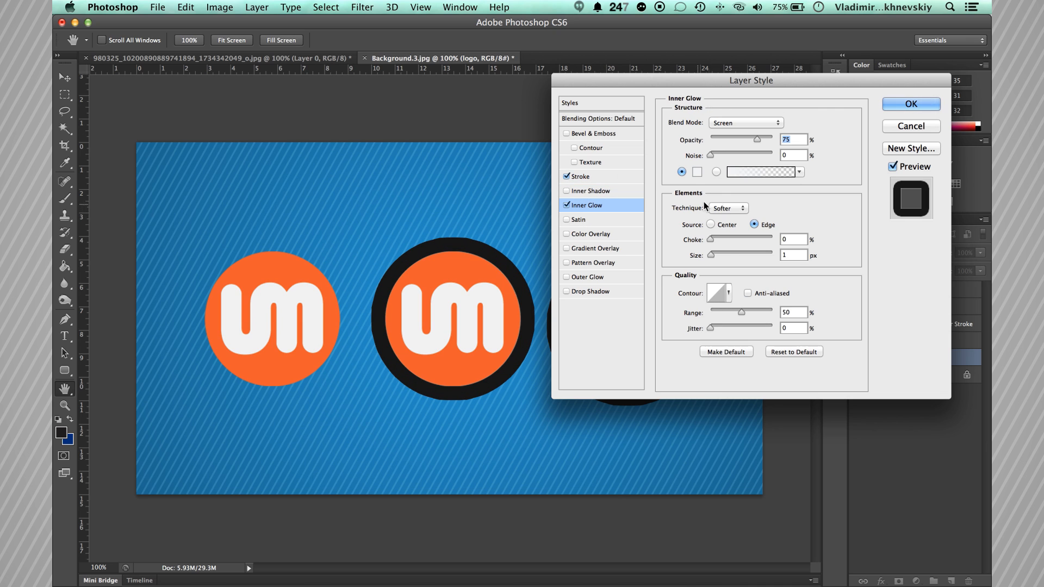
{"action": "left_click_drag", "start_coordinate": [711, 255], "coordinate": [722, 254]}
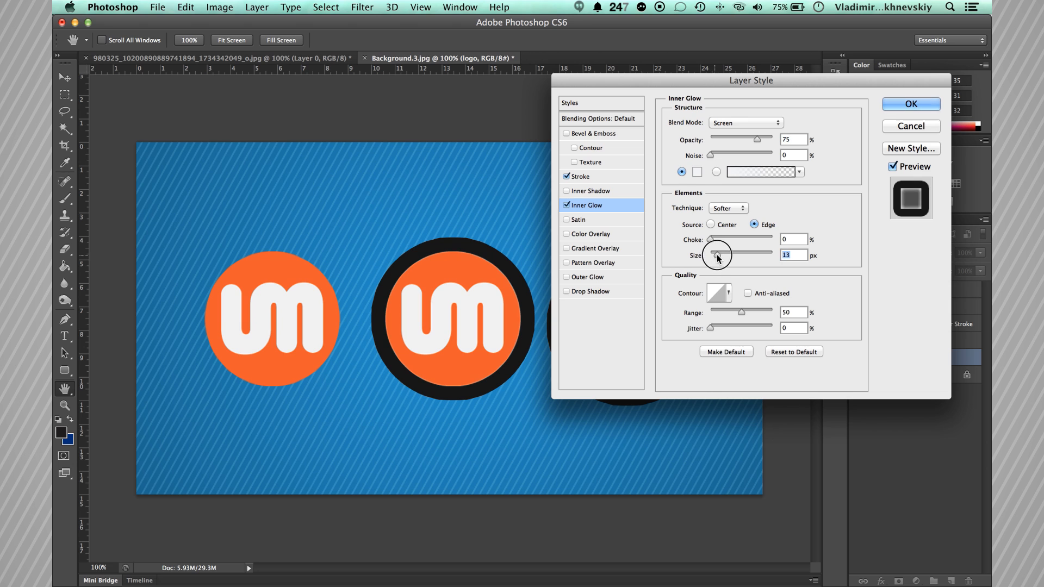
{"action": "left_click_drag", "start_coordinate": [716, 258], "coordinate": [728, 255]}
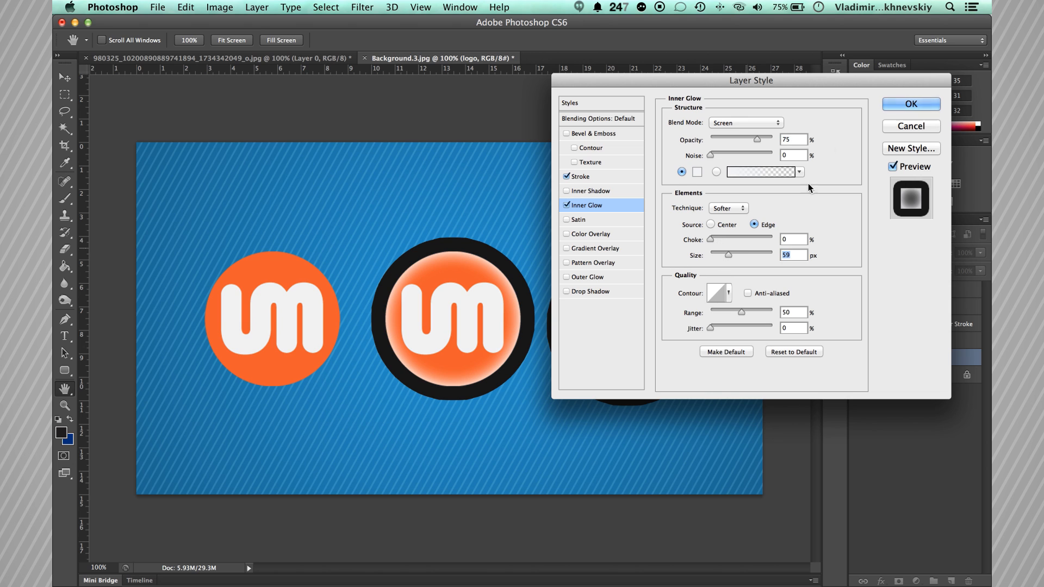
{"action": "left_click", "coordinate": [910, 104]}
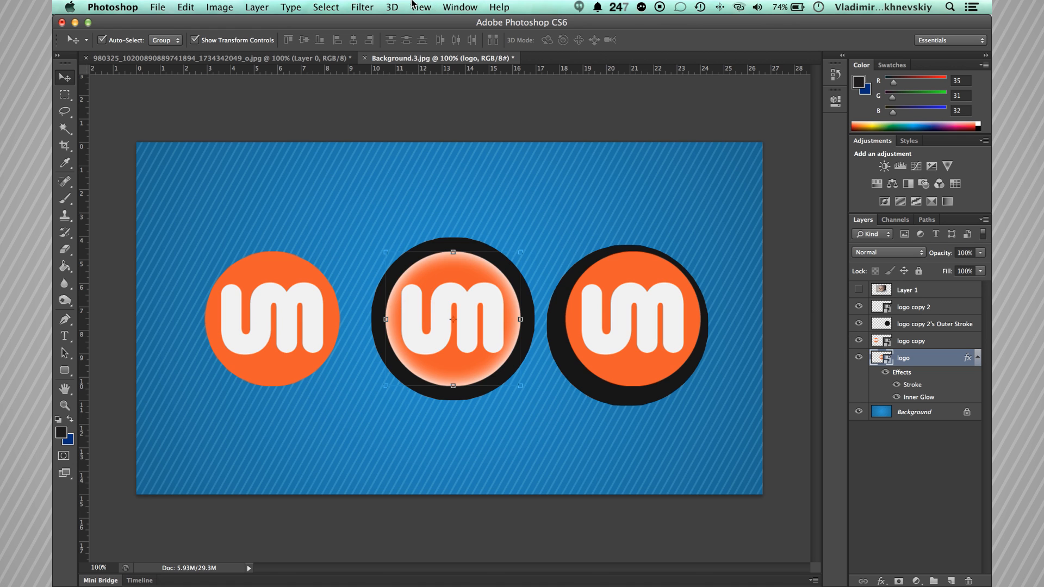
- Create separate layers from the middle logo's stroke and glow, then reveal the baby photo layer
{"action": "left_click", "coordinate": [256, 7]}
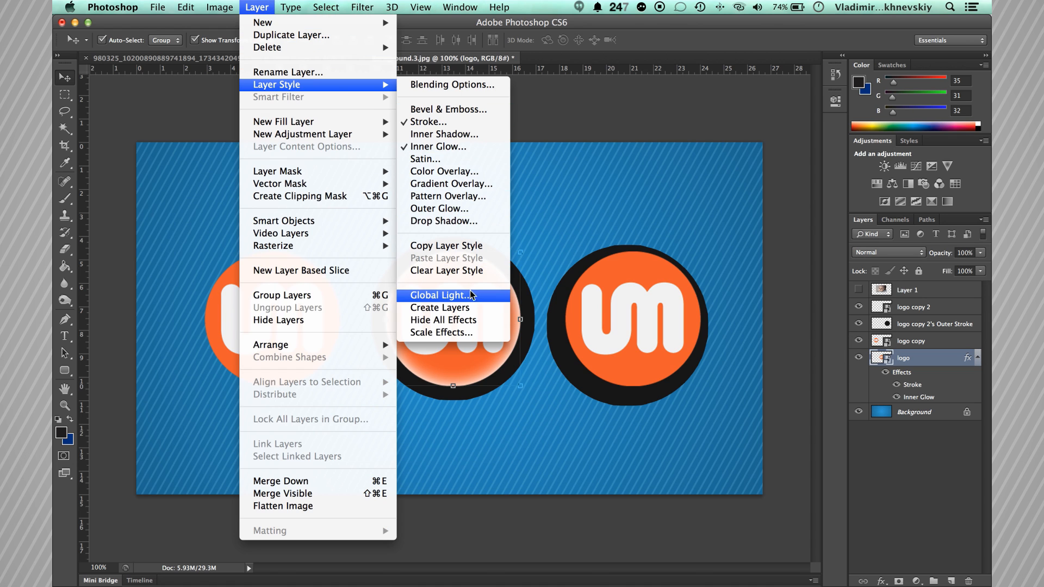
{"action": "left_click", "coordinate": [440, 306]}
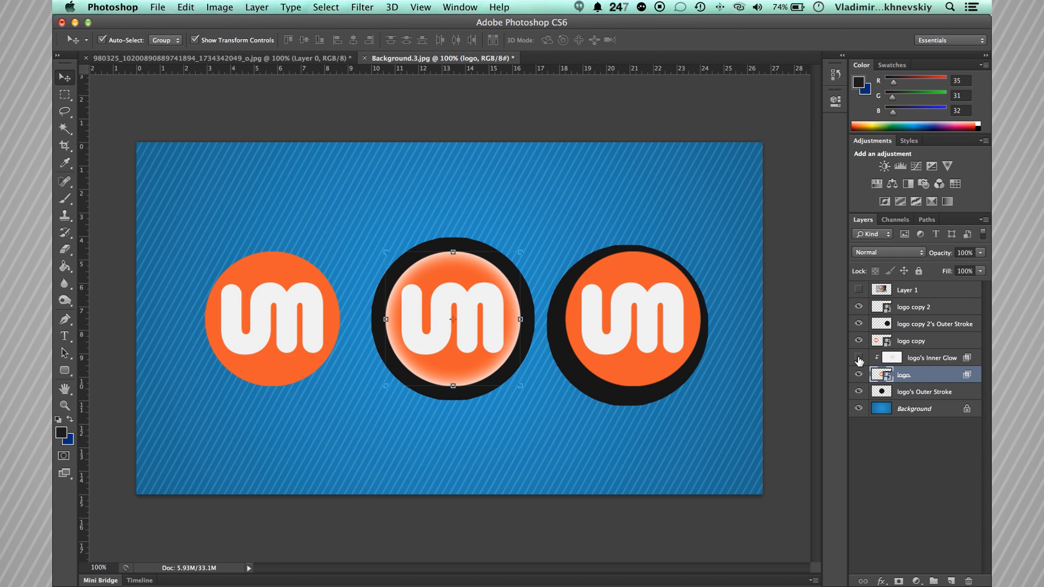
{"action": "mouse_move", "coordinate": [859, 388]}
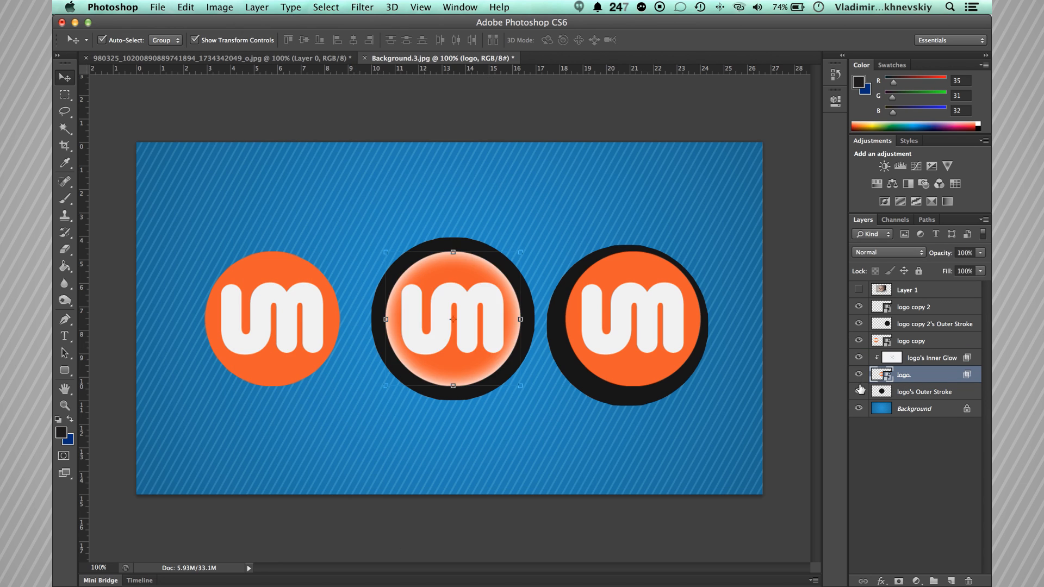
{"action": "mouse_move", "coordinate": [859, 394]}
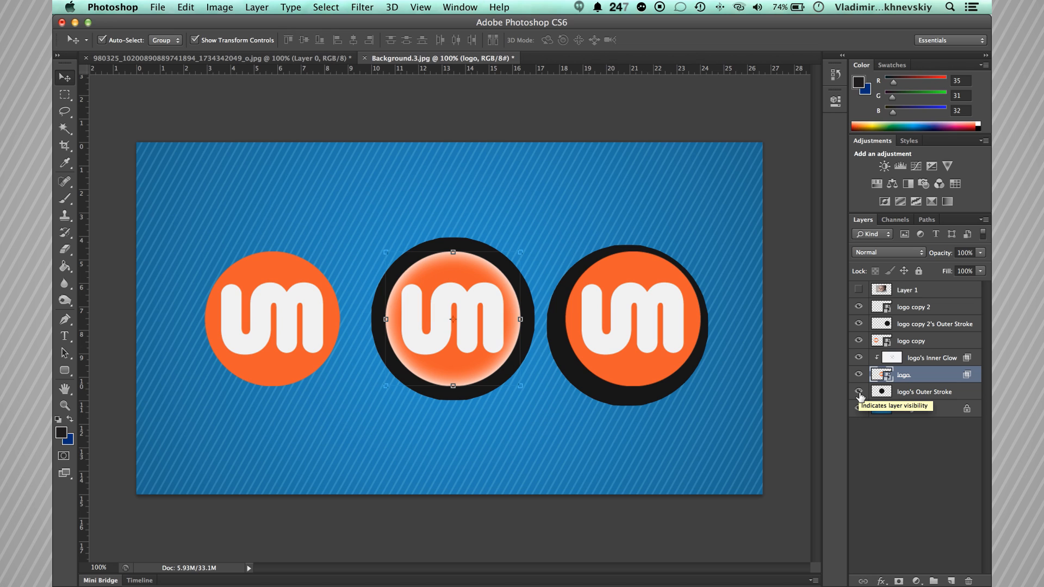
{"action": "left_click", "coordinate": [858, 375]}
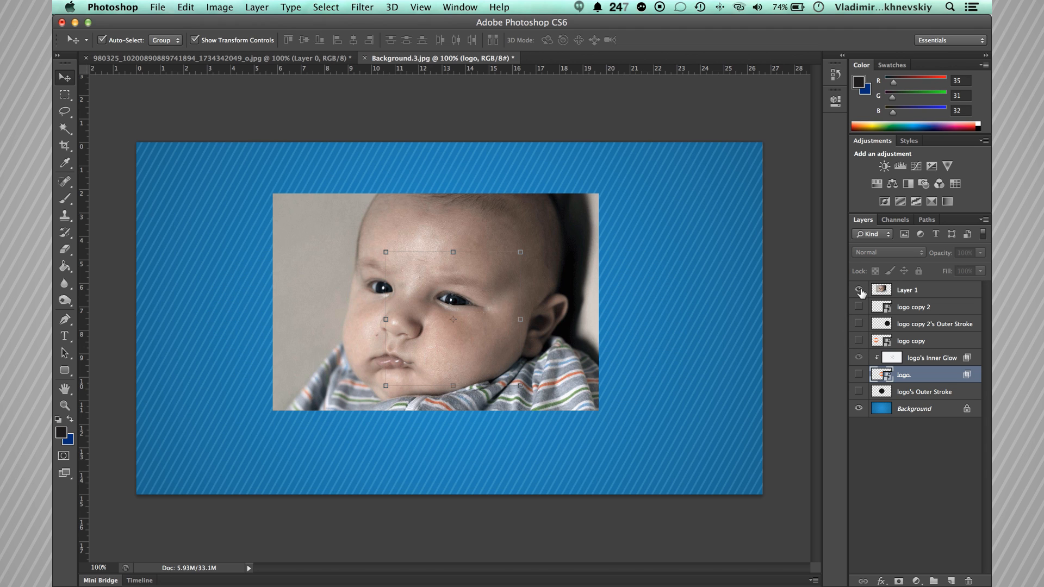
- Apply a Drop Shadow to Layer 1 at about 84°, distance 11, size 10, falling just below the photo
{"action": "left_click", "coordinate": [907, 290]}
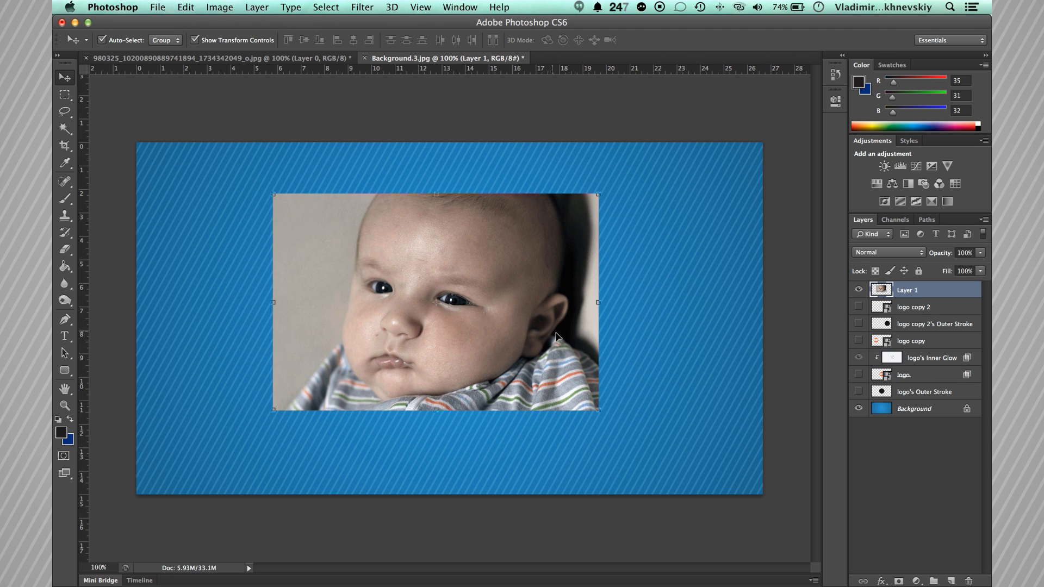
{"action": "mouse_move", "coordinate": [509, 317]}
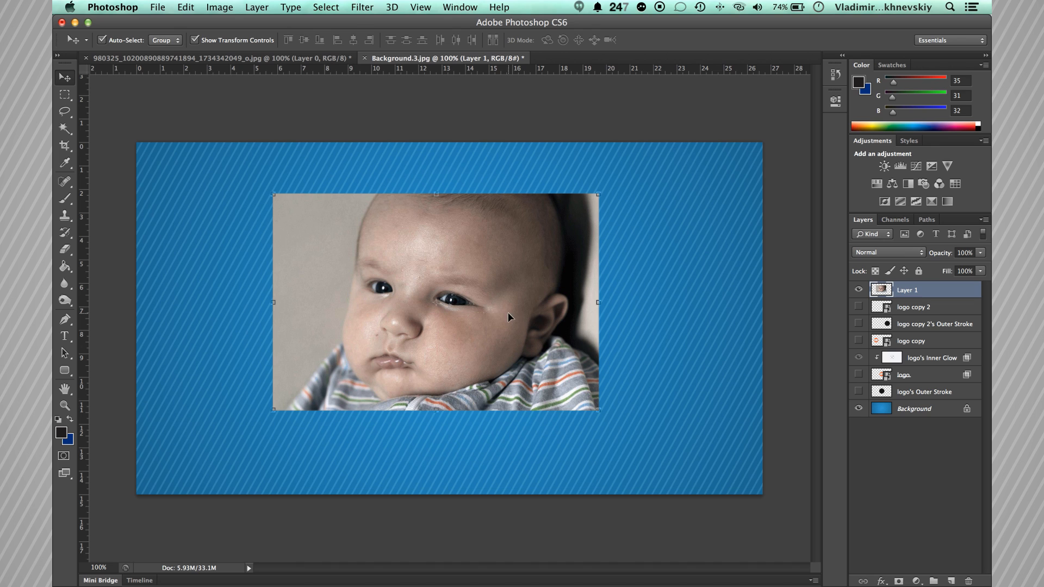
{"action": "mouse_move", "coordinate": [513, 310]}
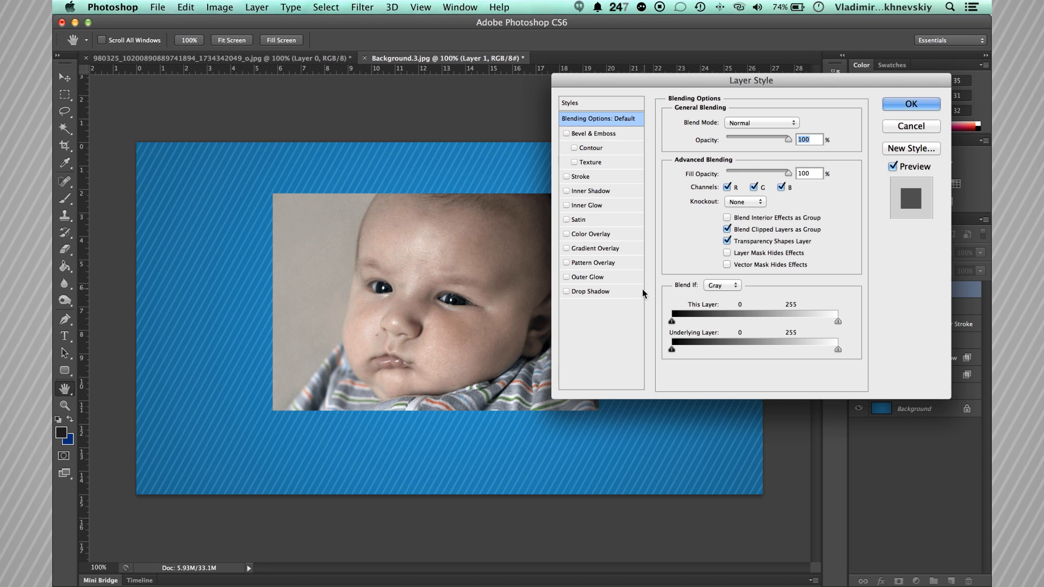
{"action": "left_click", "coordinate": [591, 295]}
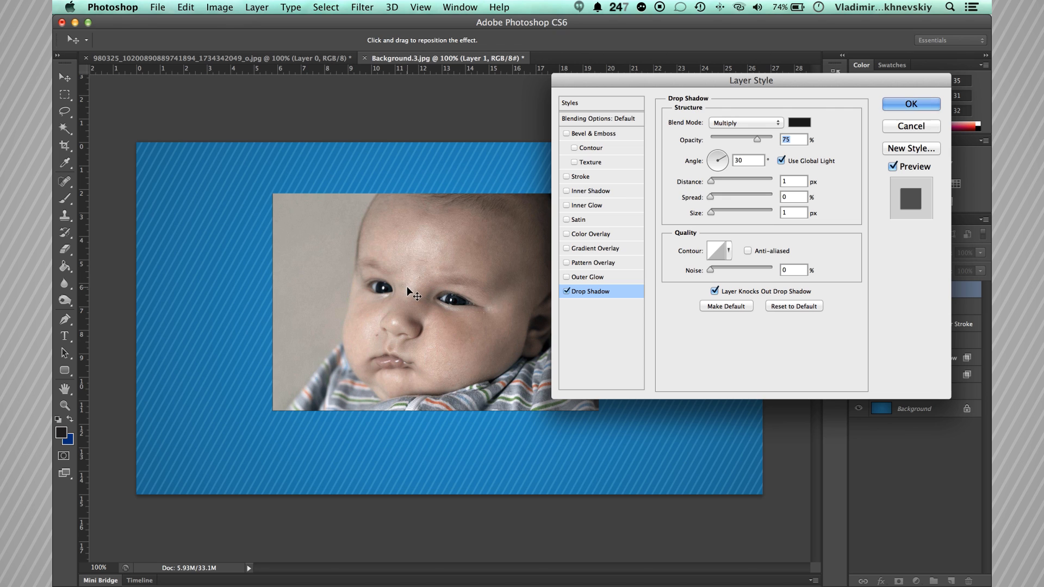
{"action": "left_click_drag", "start_coordinate": [414, 294], "coordinate": [407, 294]}
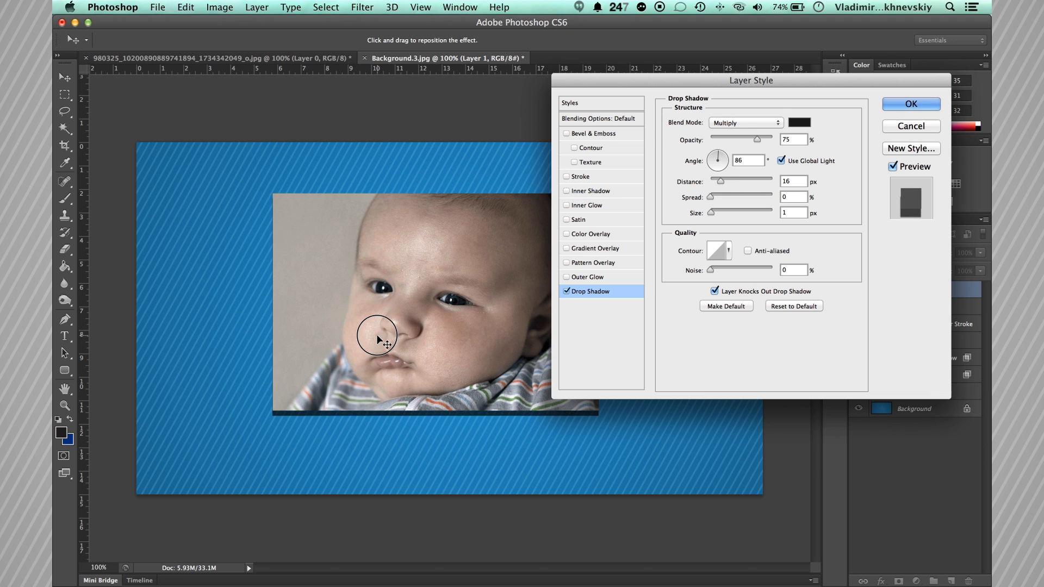
{"action": "left_click_drag", "start_coordinate": [716, 160], "coordinate": [722, 154]}
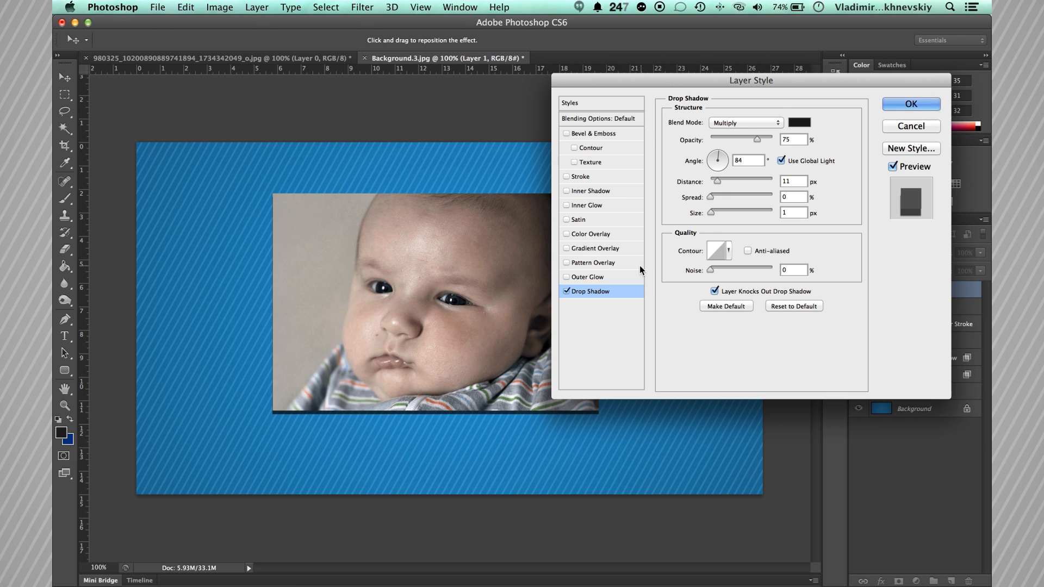
{"action": "left_click_drag", "start_coordinate": [711, 212], "coordinate": [719, 212]}
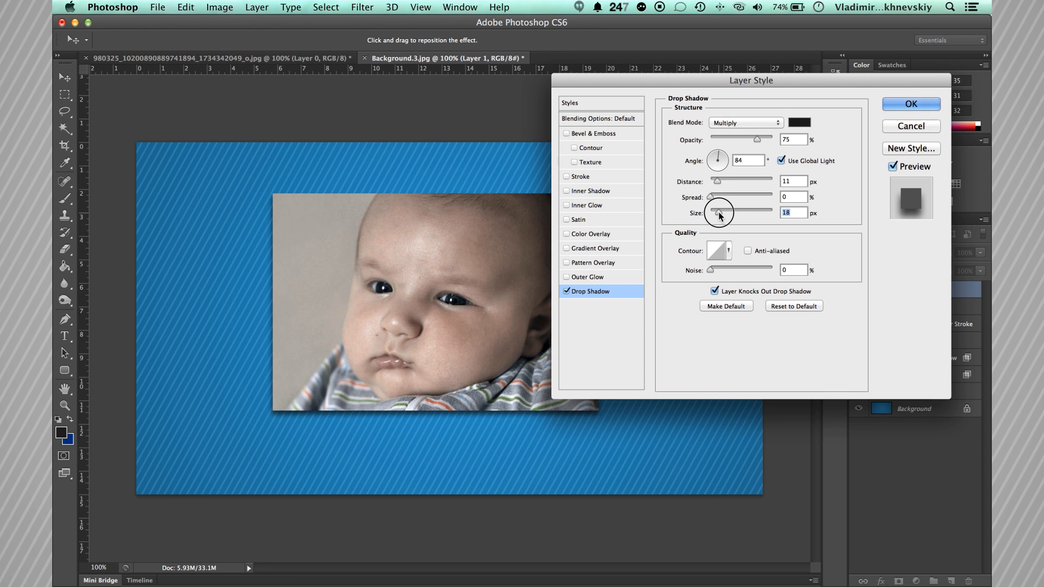
{"action": "left_click_drag", "start_coordinate": [722, 212], "coordinate": [717, 212]}
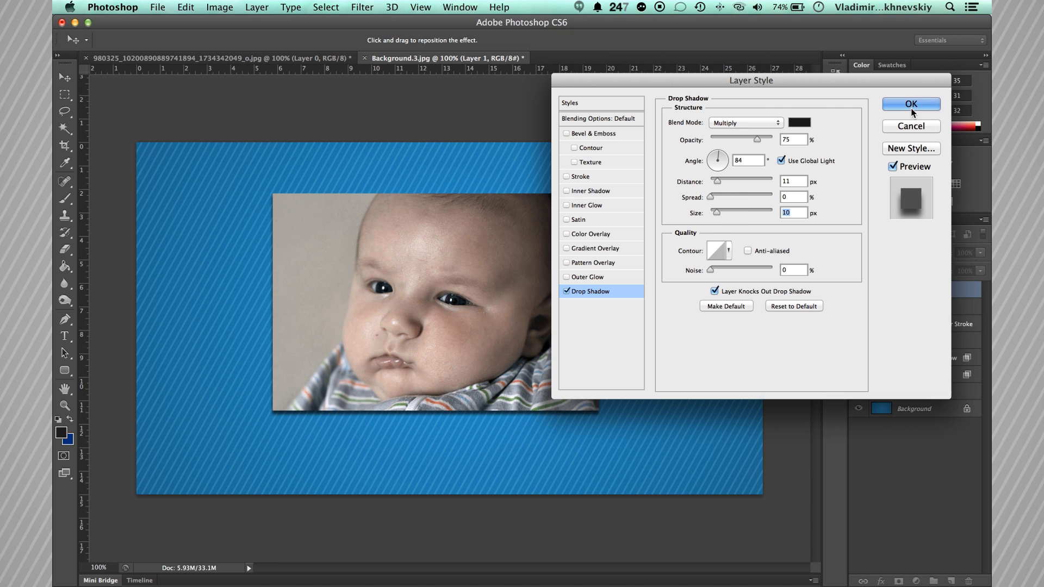
{"action": "left_click", "coordinate": [910, 105]}
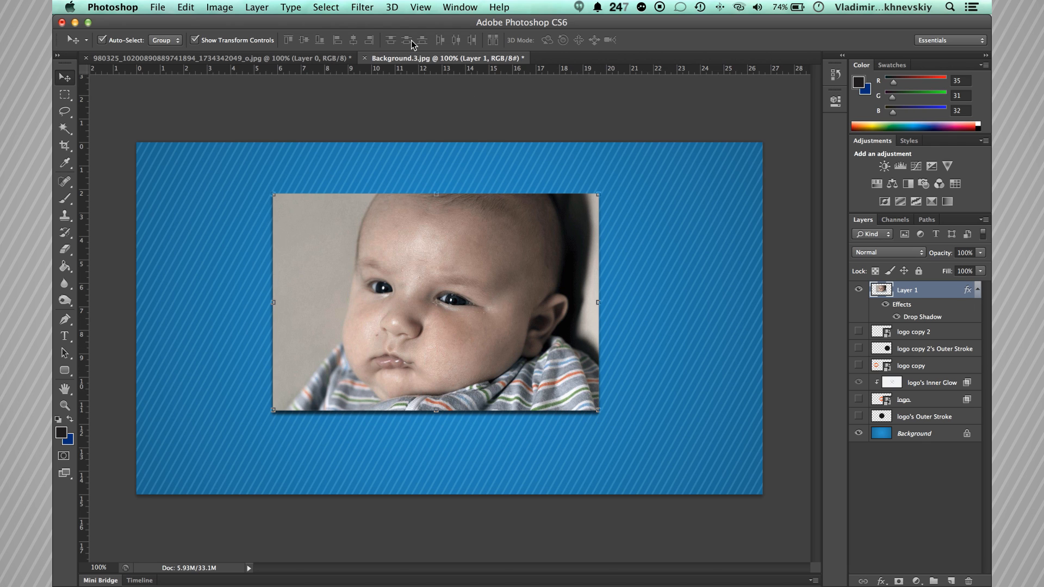
- Move the drop shadow onto its own layer, select it and enter Warp transform mode
{"action": "left_click", "coordinate": [256, 8]}
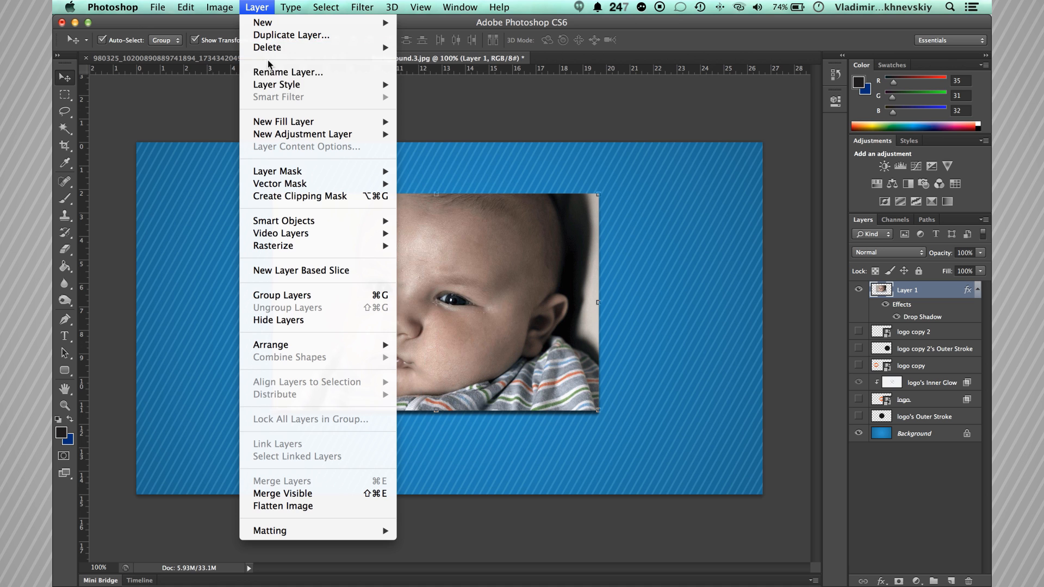
{"action": "mouse_move", "coordinate": [276, 85]}
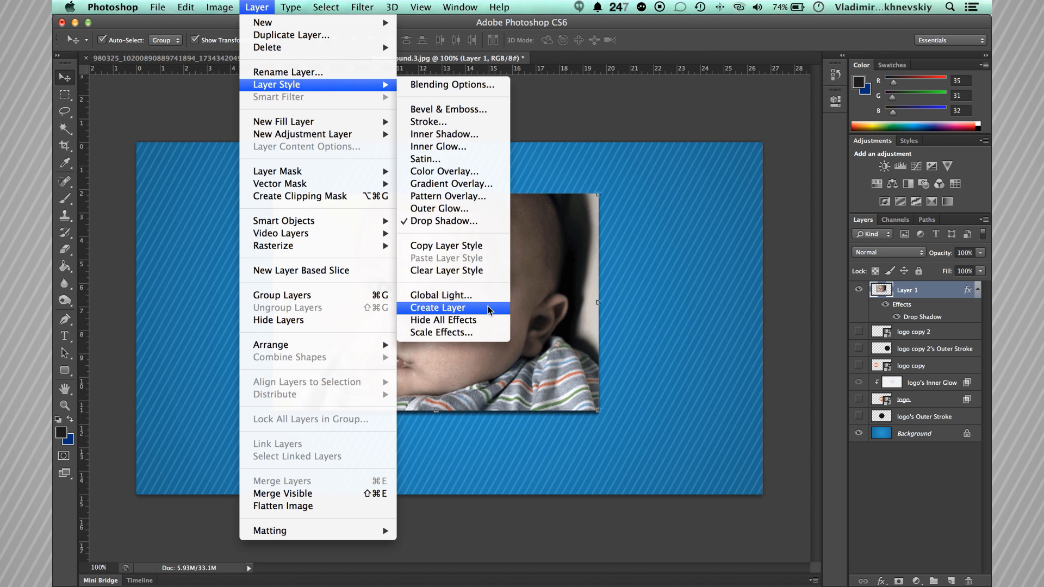
{"action": "left_click", "coordinate": [438, 307]}
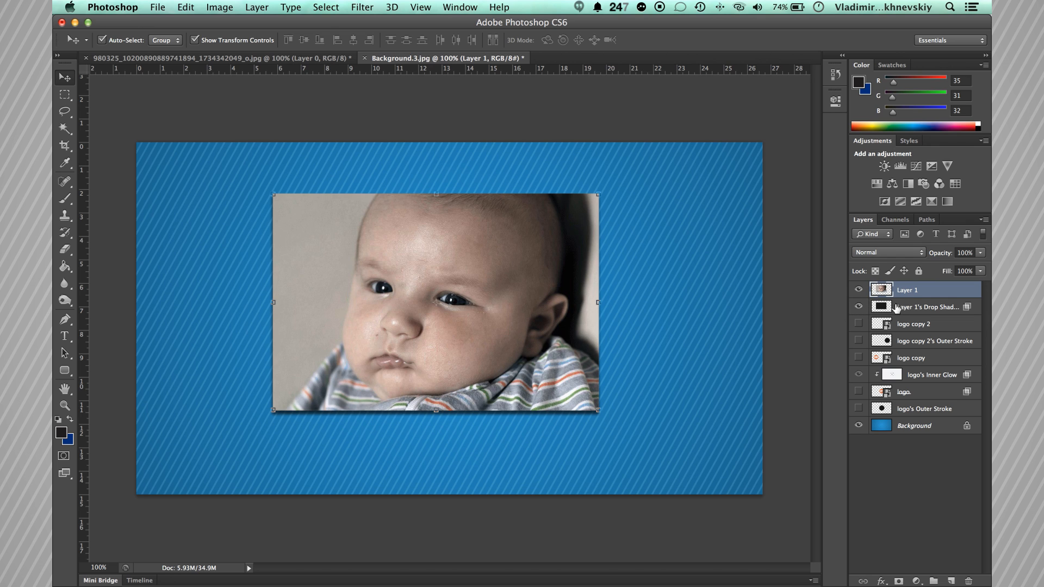
{"action": "left_click", "coordinate": [925, 307]}
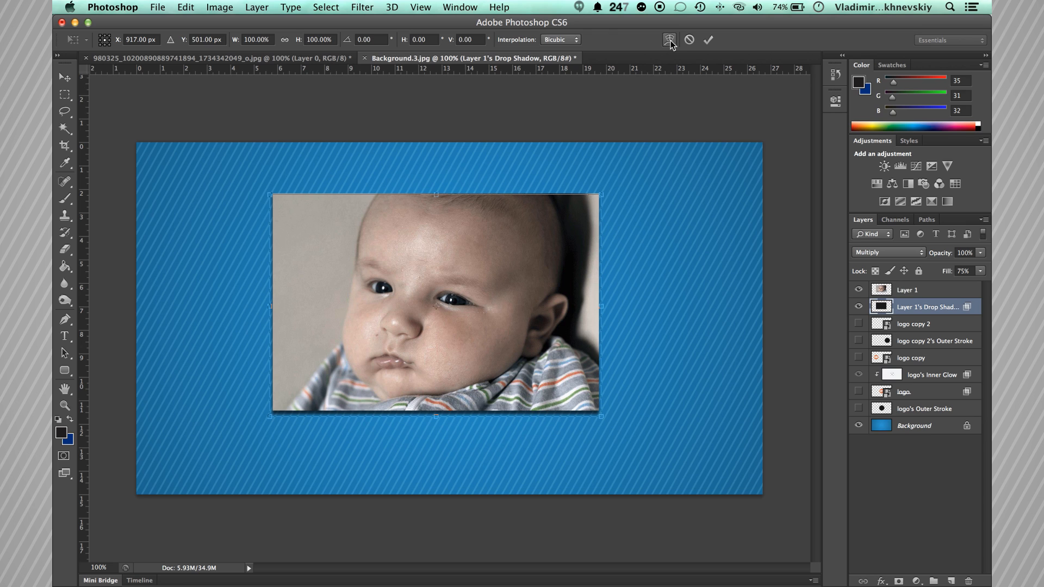
{"action": "left_click", "coordinate": [669, 39]}
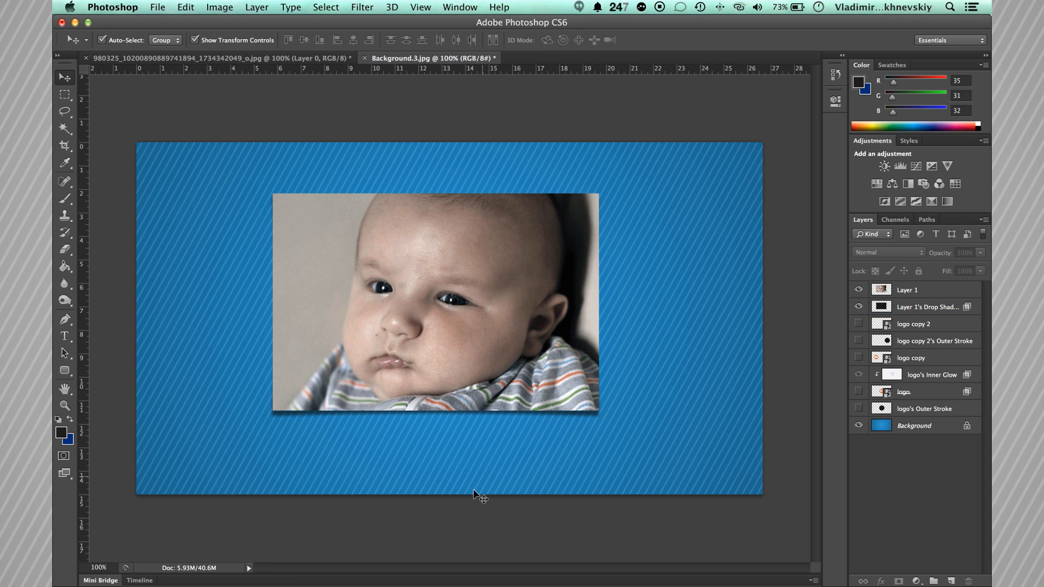
{"action": "mouse_move", "coordinate": [499, 425]}
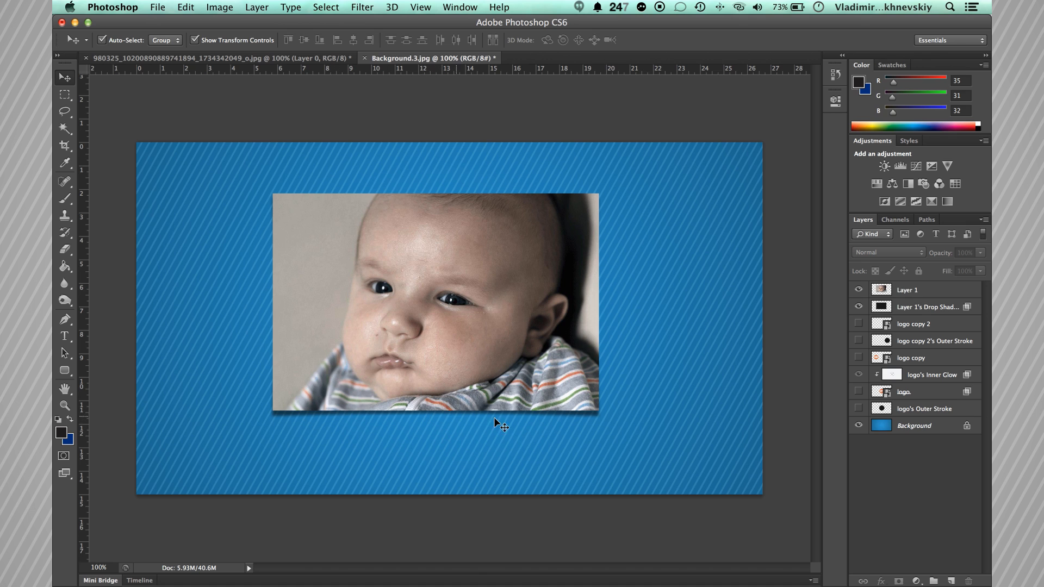
{"action": "mouse_move", "coordinate": [535, 425]}
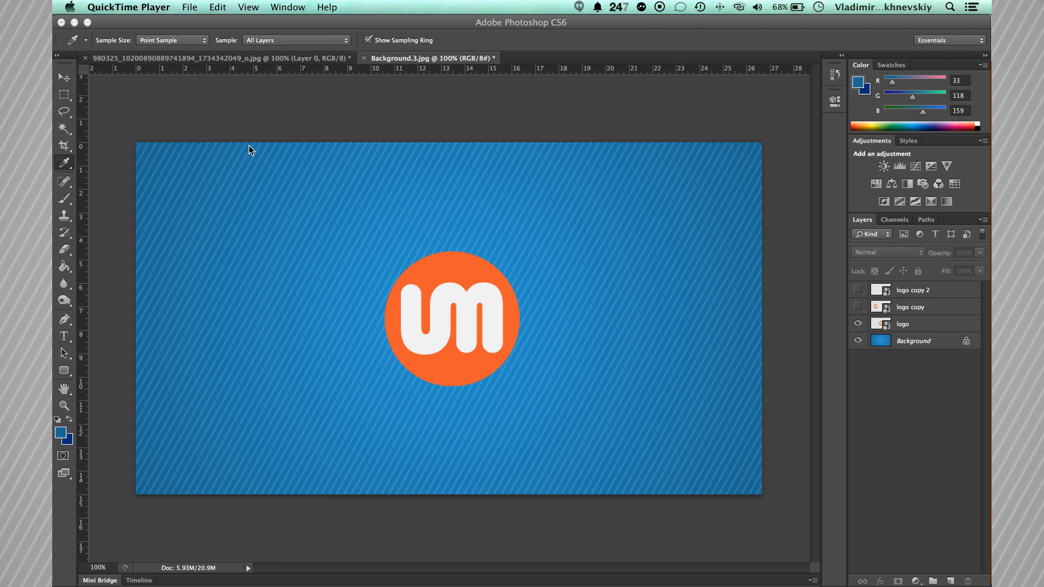
{"action": "mouse_move", "coordinate": [203, 64]}
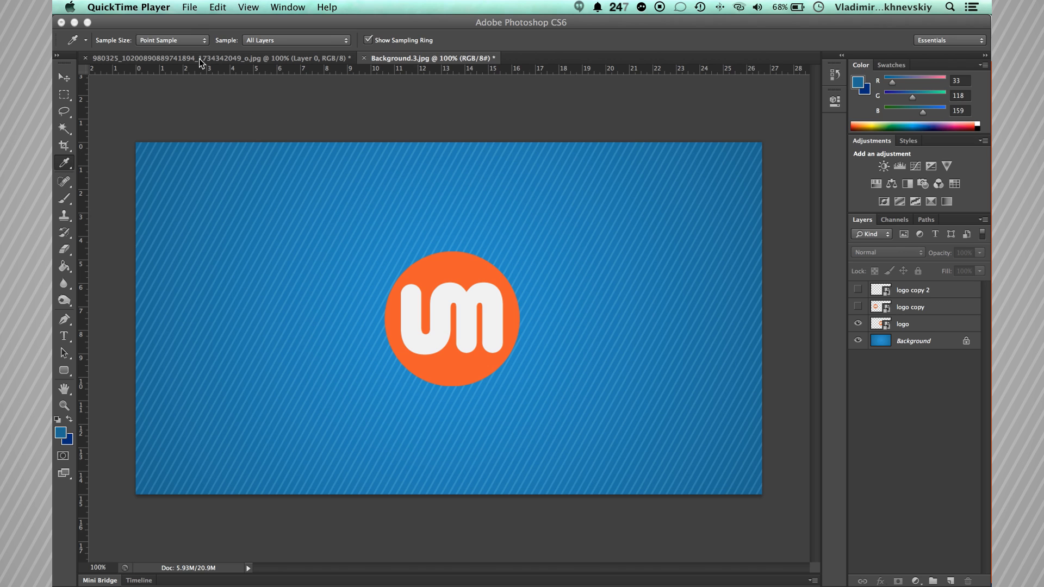
{"action": "mouse_move", "coordinate": [259, 25]}
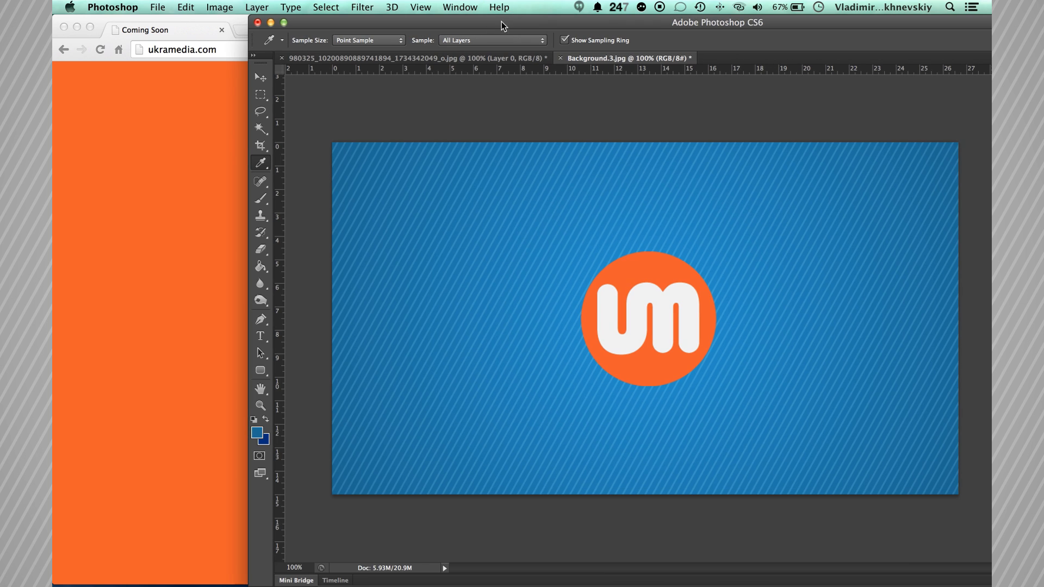
{"action": "mouse_move", "coordinate": [167, 144]}
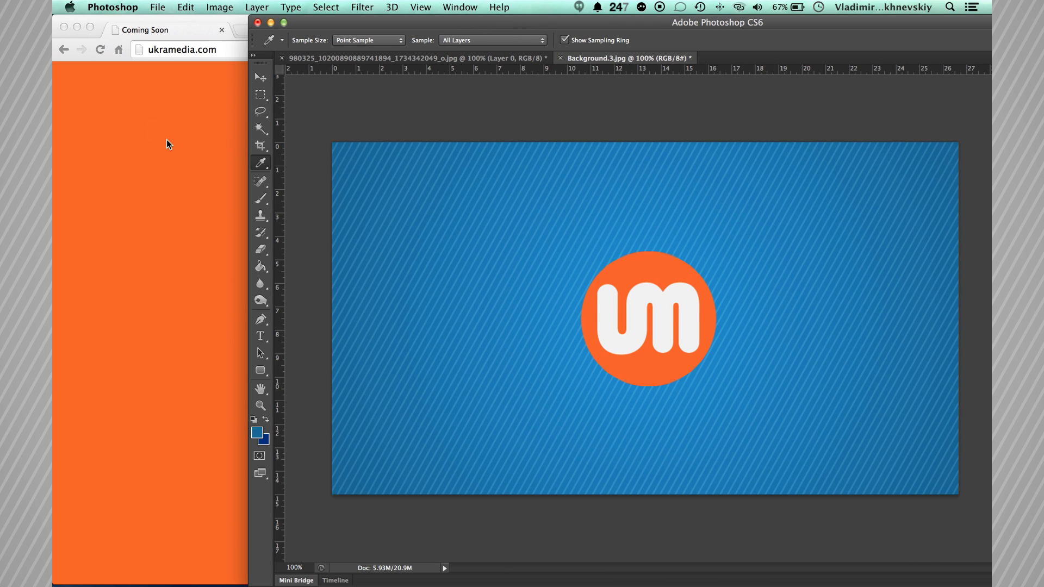
{"action": "mouse_move", "coordinate": [206, 232]}
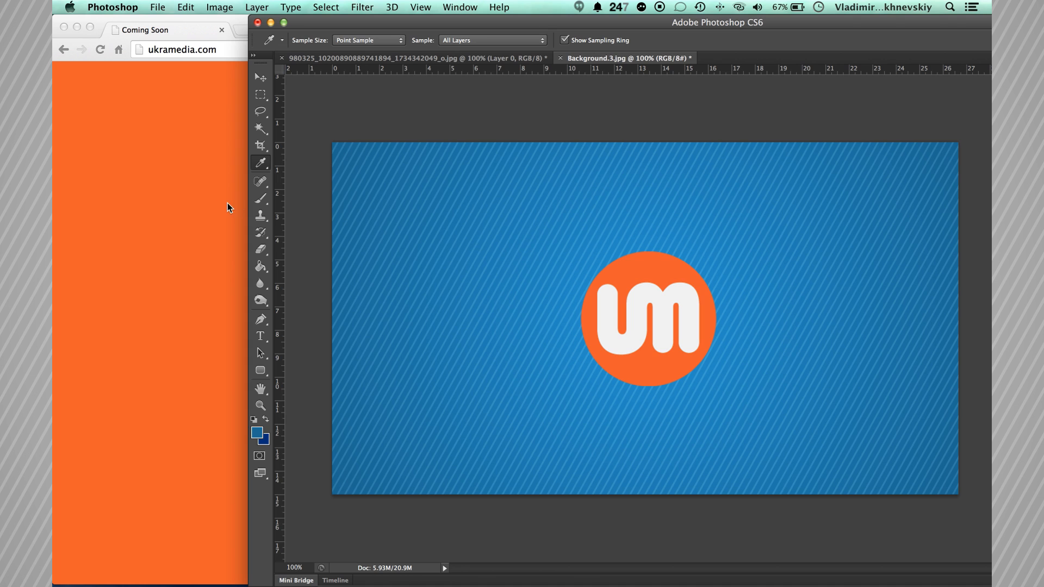
{"action": "mouse_move", "coordinate": [238, 206]}
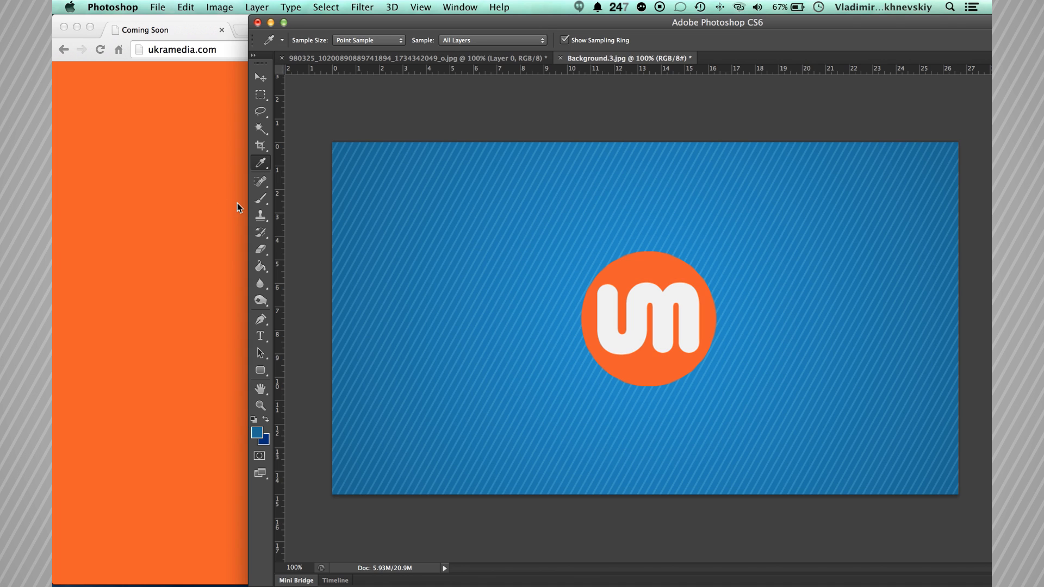
{"action": "mouse_move", "coordinate": [256, 241]}
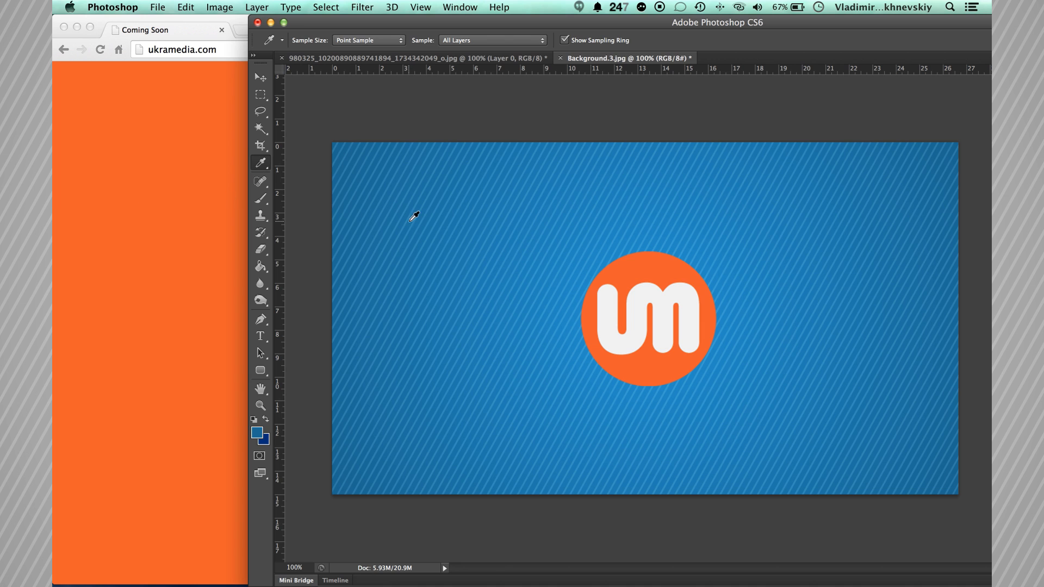
{"action": "mouse_move", "coordinate": [348, 212]}
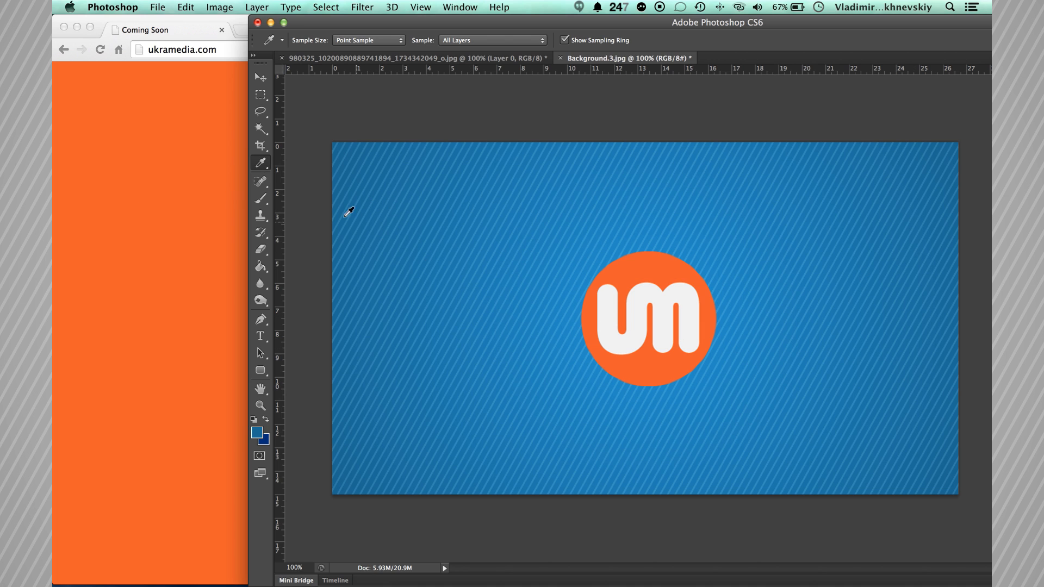
{"action": "mouse_move", "coordinate": [602, 278]}
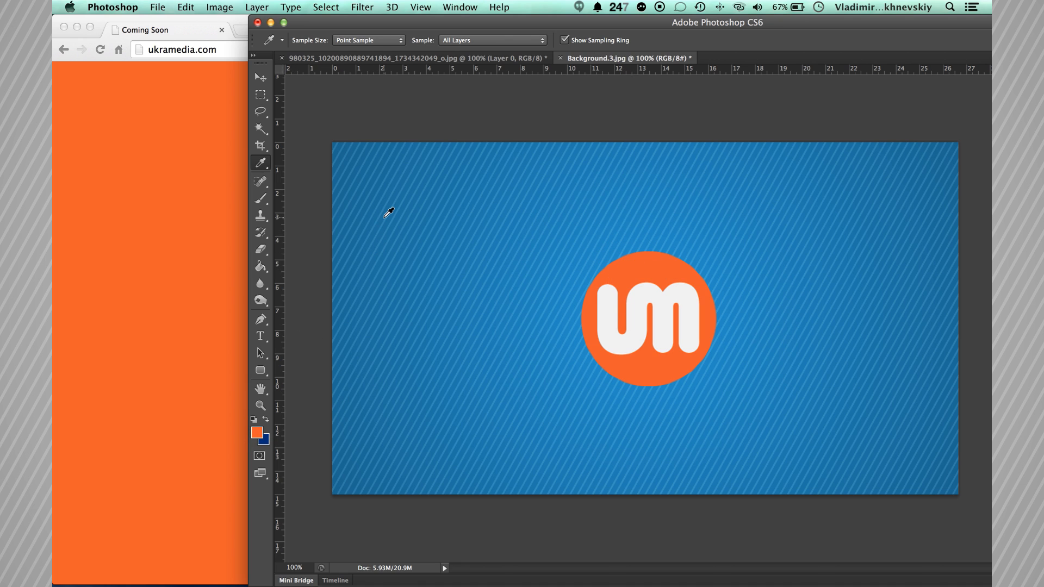
{"action": "mouse_move", "coordinate": [387, 204]}
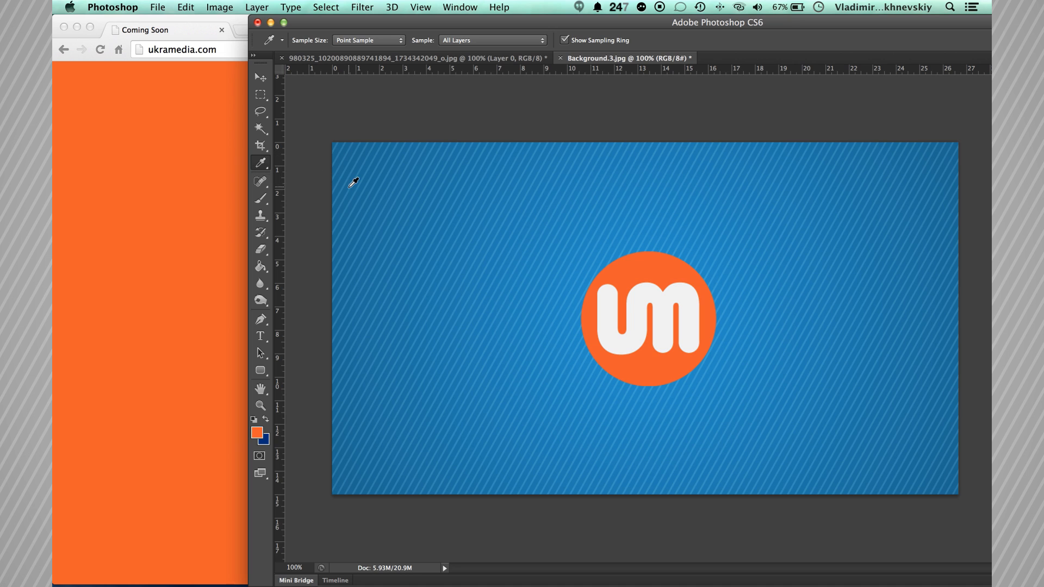
{"action": "mouse_move", "coordinate": [368, 198]}
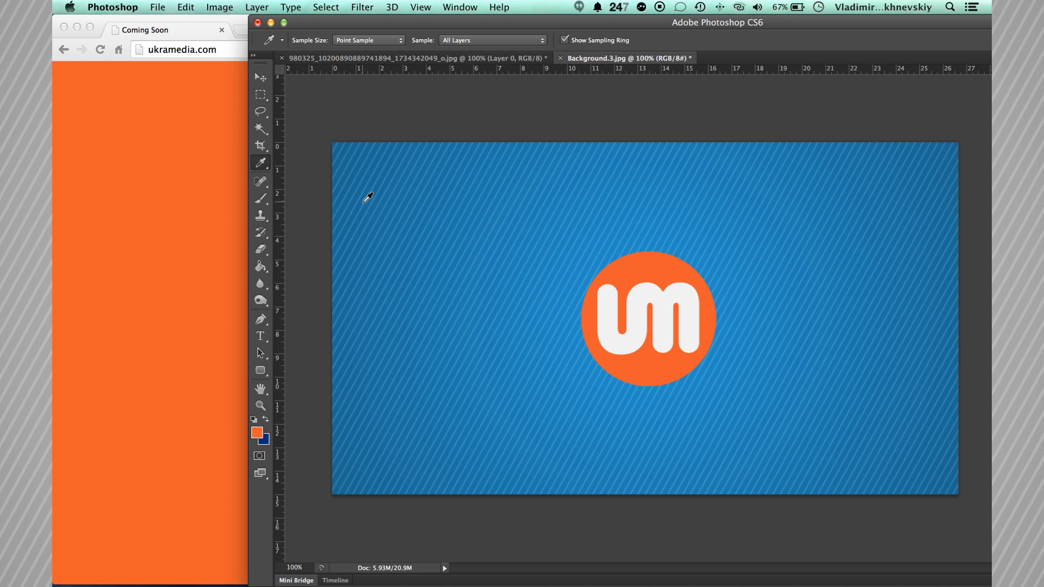
- Eyedropper-sample the browser page's orange as foreground and confirm its hex value ef6b3b
{"action": "left_click", "coordinate": [388, 270]}
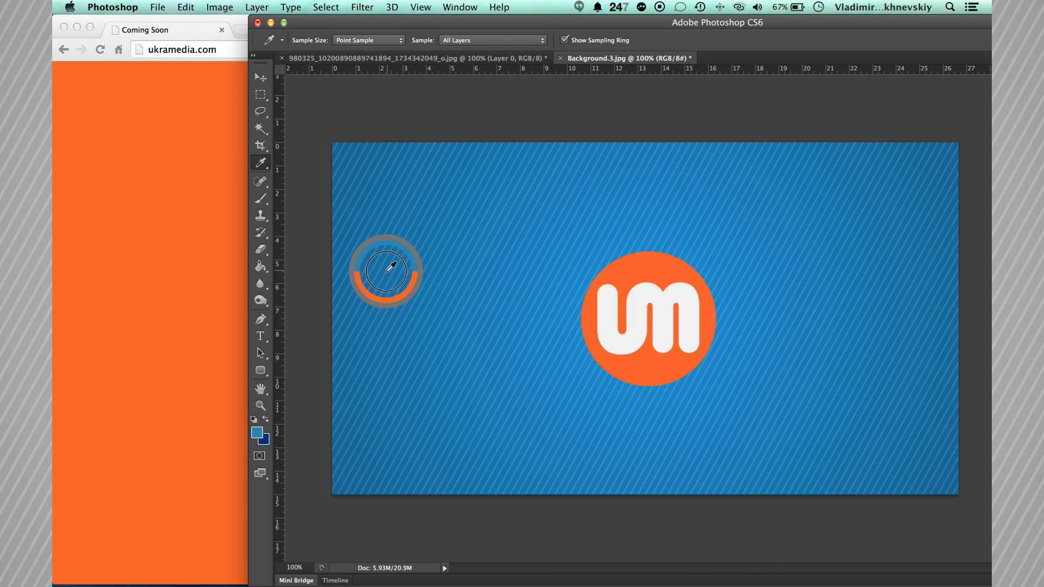
{"action": "mouse_move", "coordinate": [383, 271]}
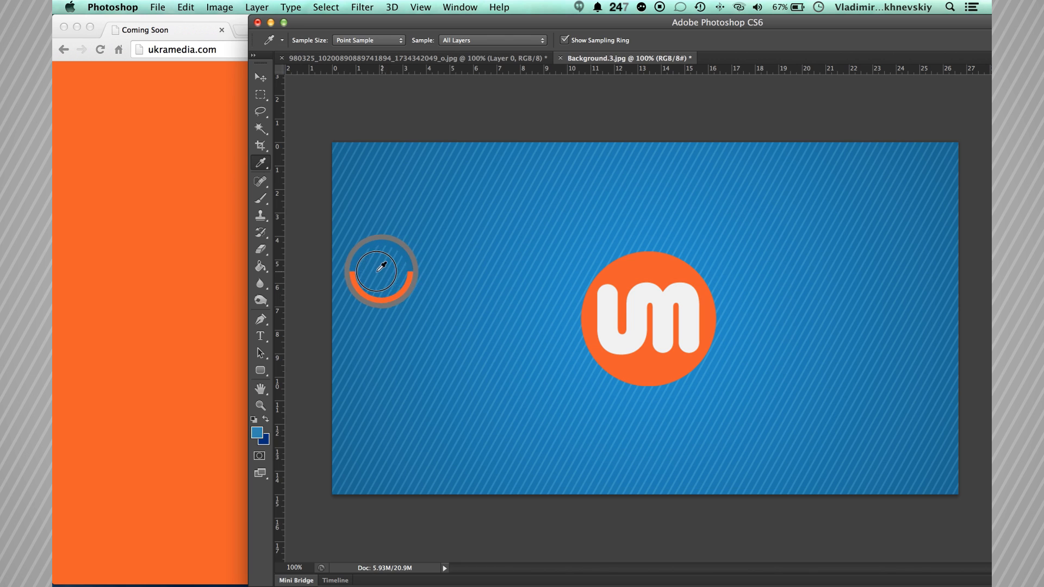
{"action": "left_click", "coordinate": [381, 271]}
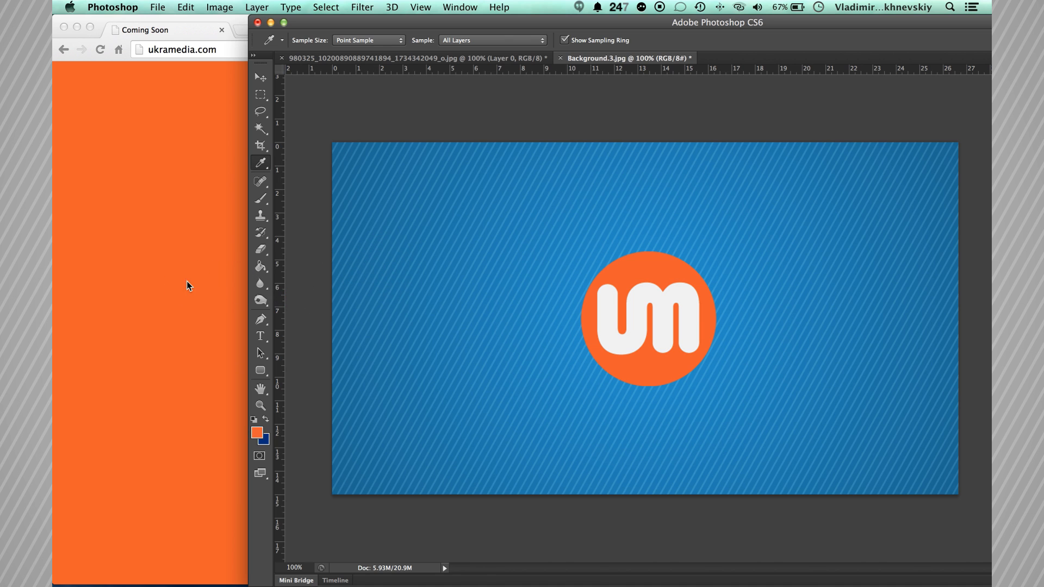
{"action": "left_click", "coordinate": [257, 433]}
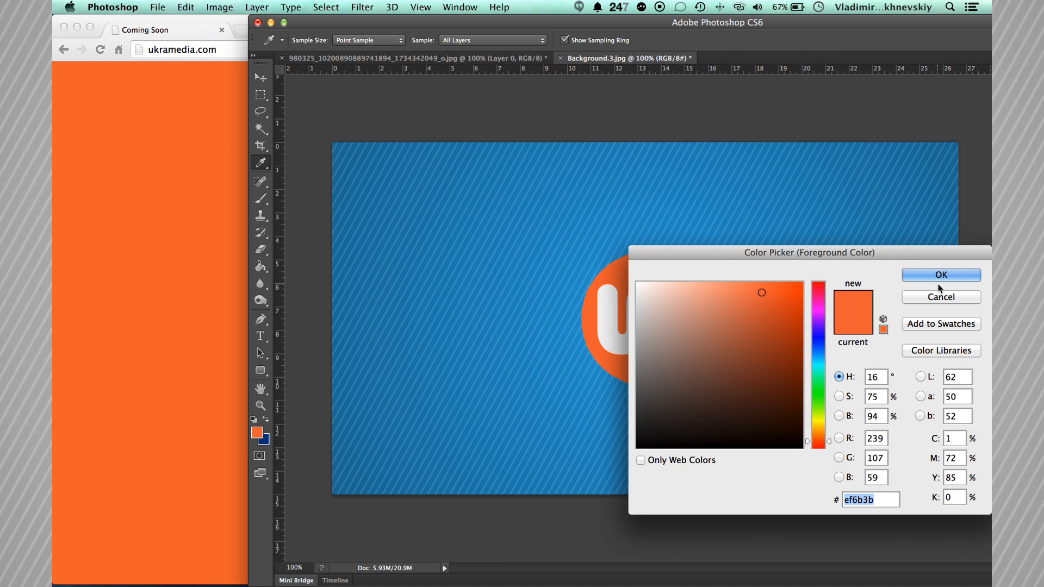
{"action": "left_click", "coordinate": [939, 276]}
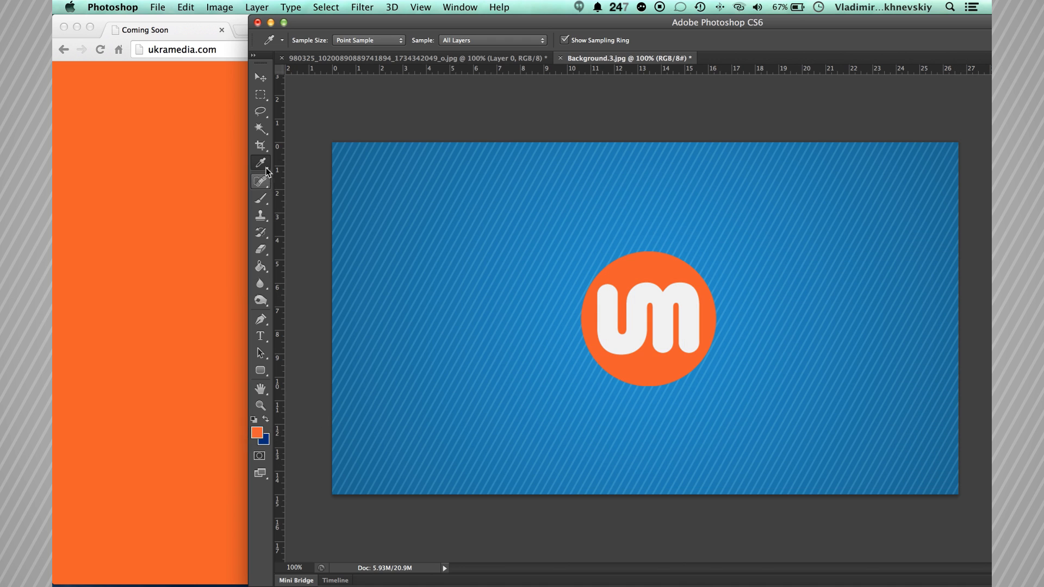
{"action": "mouse_move", "coordinate": [241, 193]}
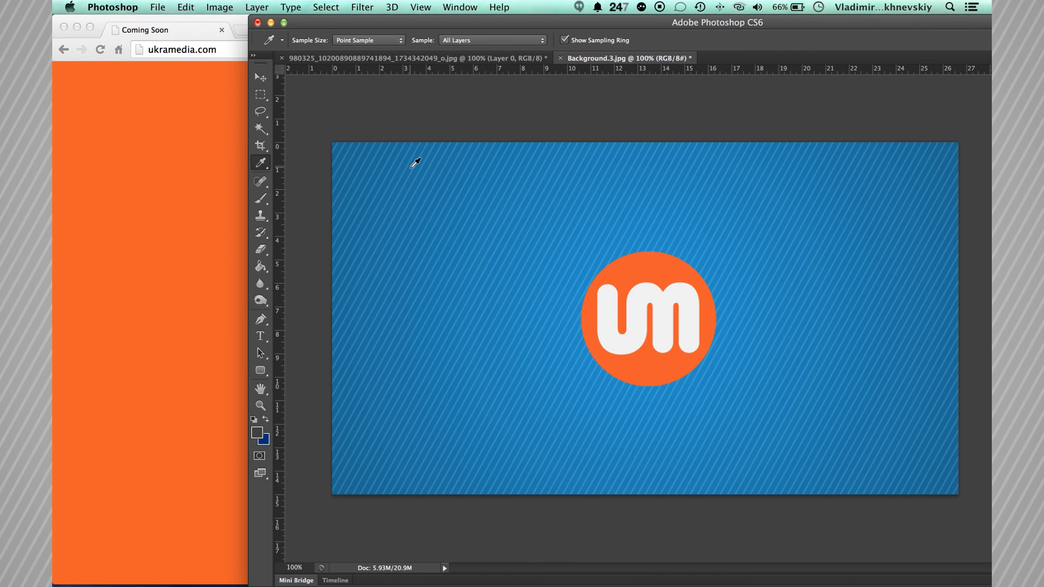
{"action": "mouse_move", "coordinate": [406, 141]}
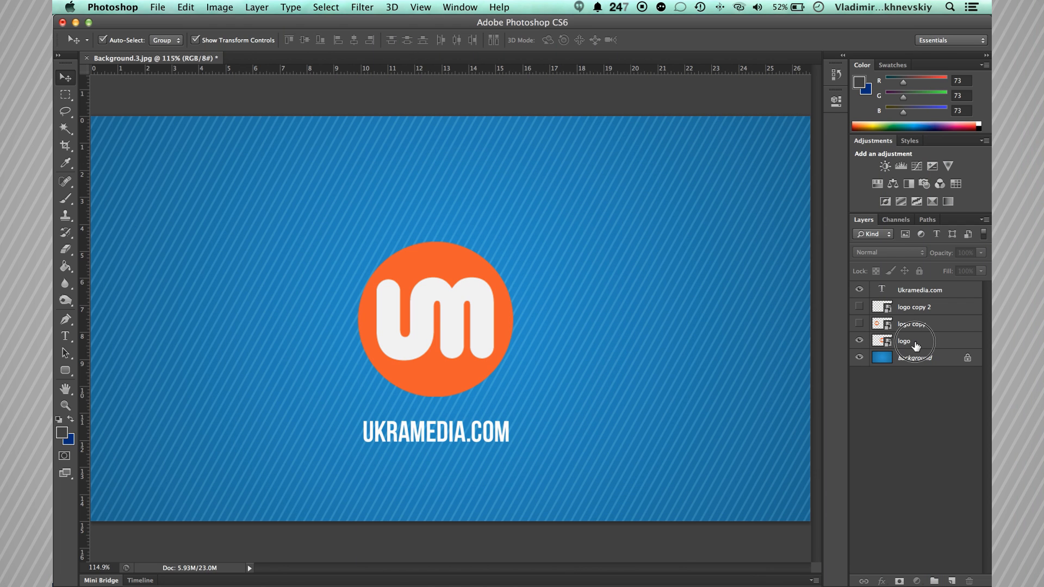
- Load the logo layer's selection, copy it and create clipboard-sized document Untitled-1
{"action": "left_click", "coordinate": [912, 341]}
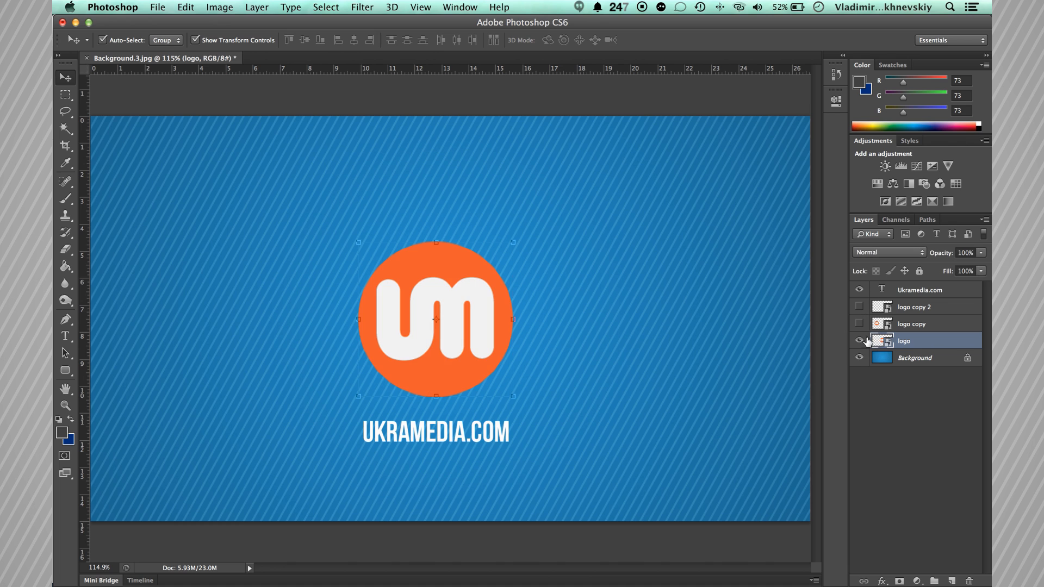
{"action": "right_click", "coordinate": [904, 340]}
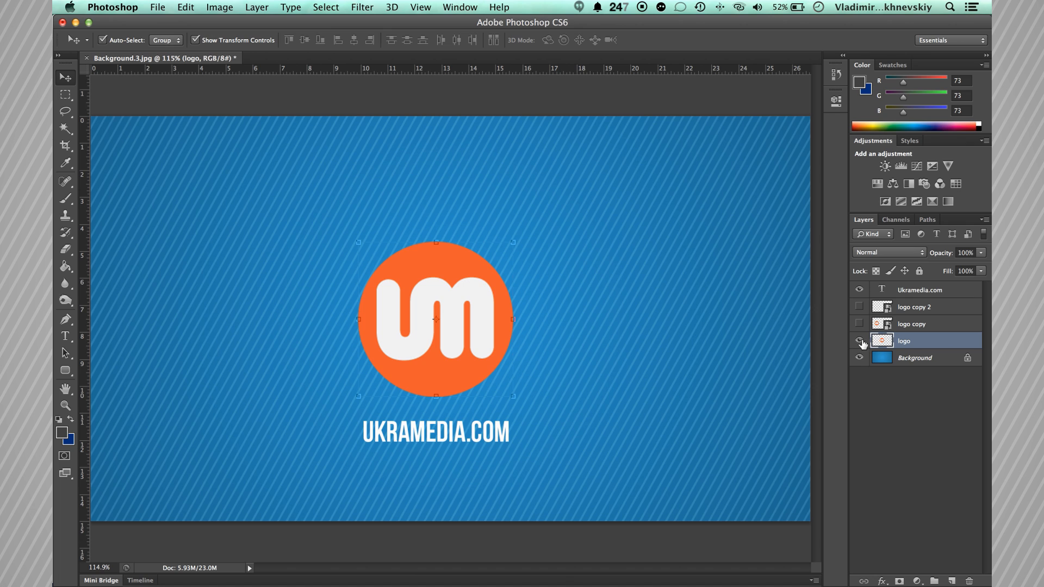
{"action": "mouse_move", "coordinate": [887, 343]}
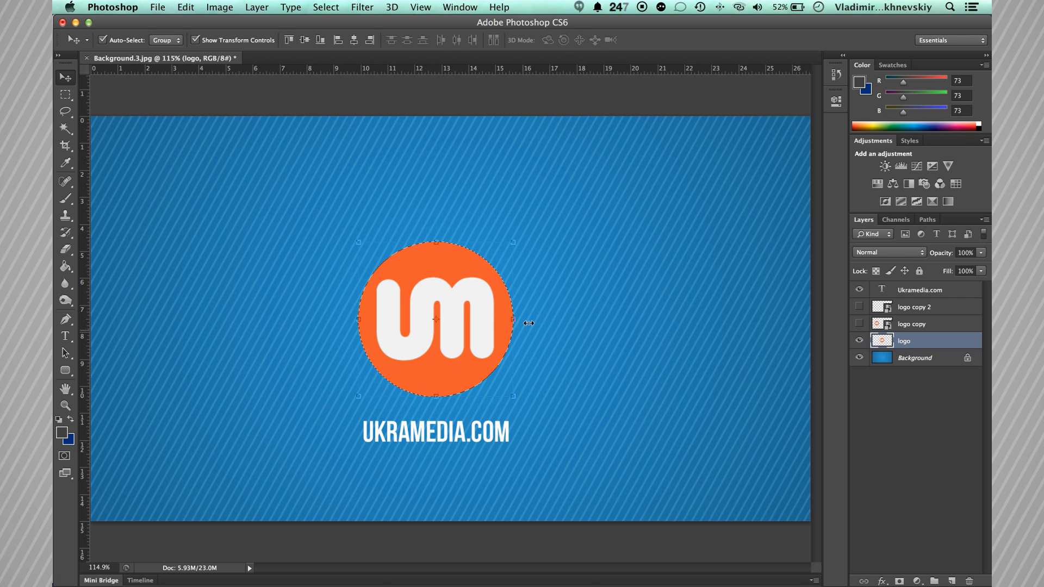
{"action": "mouse_move", "coordinate": [465, 356]}
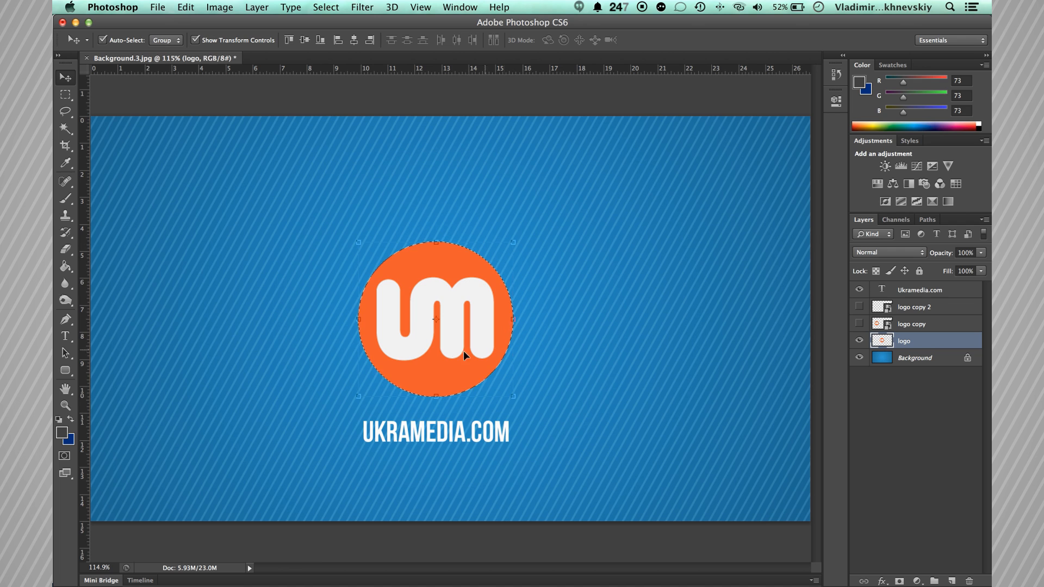
{"action": "mouse_move", "coordinate": [392, 325]}
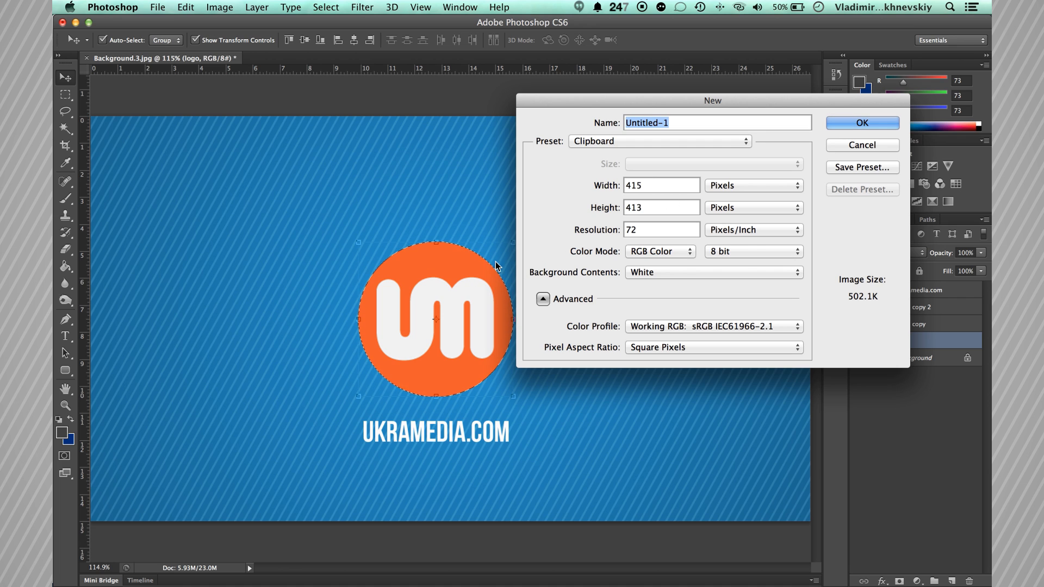
{"action": "mouse_move", "coordinate": [473, 334]}
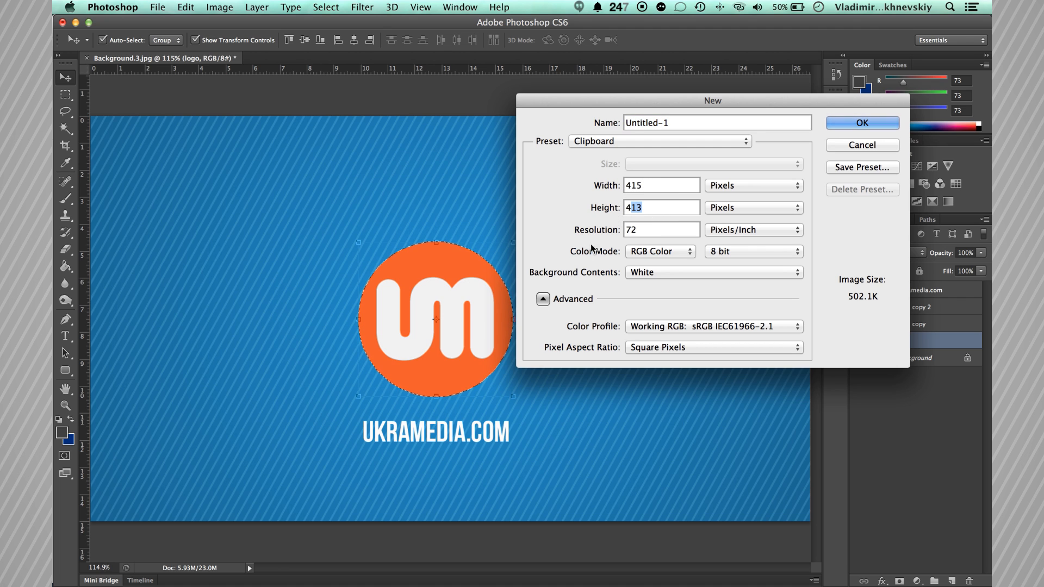
{"action": "mouse_move", "coordinate": [737, 201]}
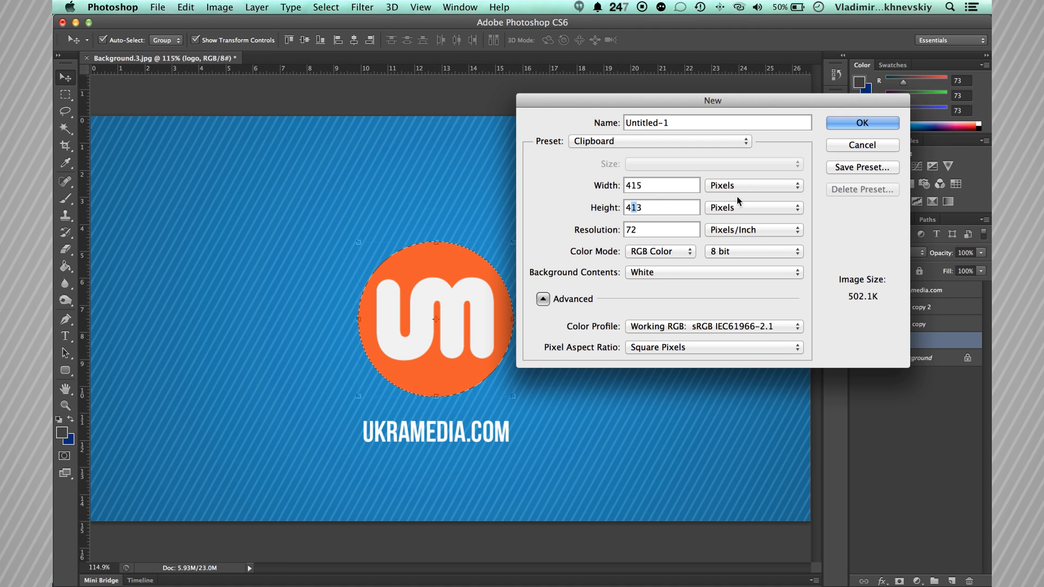
{"action": "left_click", "coordinate": [861, 123]}
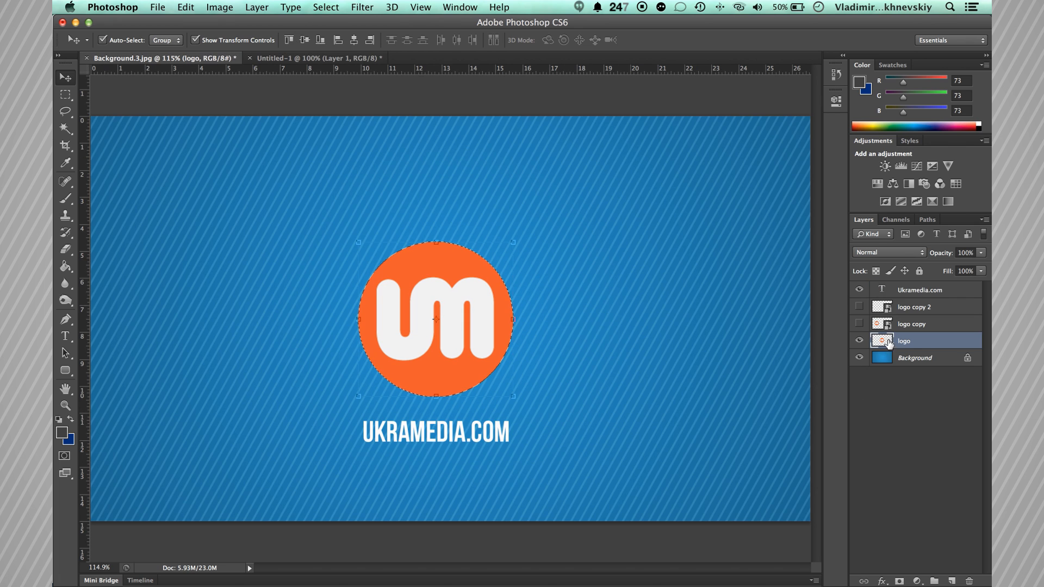
- Copy the Ukramedia.com layer and create clipboard-sized document Untitled-2
{"action": "left_click", "coordinate": [919, 290]}
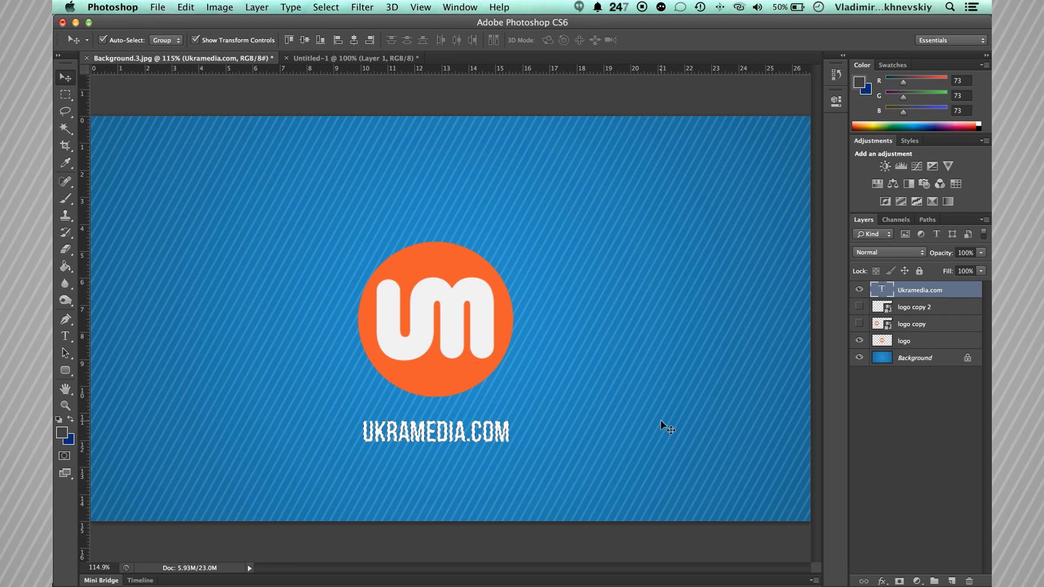
{"action": "left_click", "coordinate": [157, 7]}
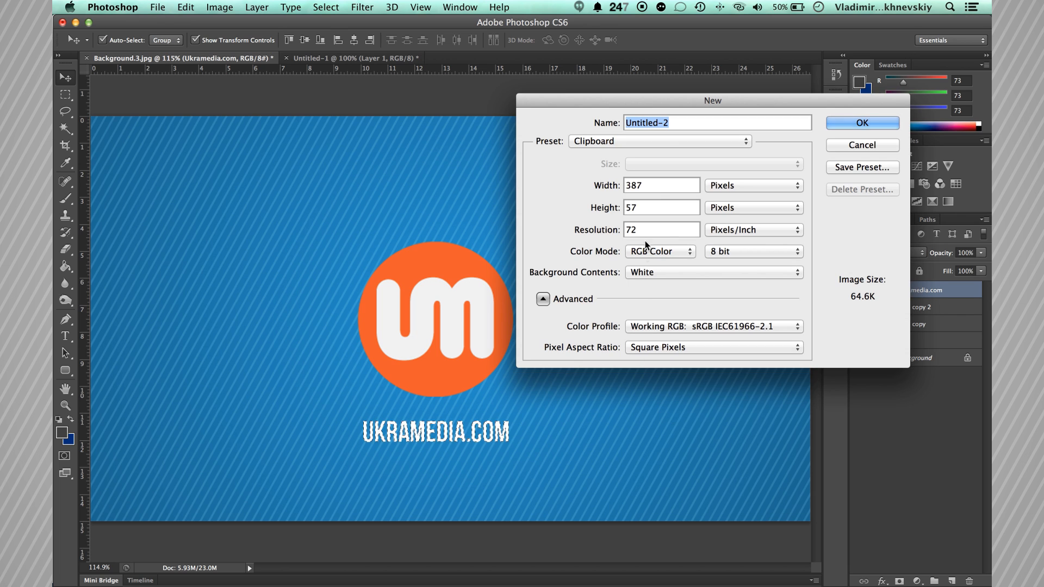
{"action": "mouse_move", "coordinate": [317, 442]}
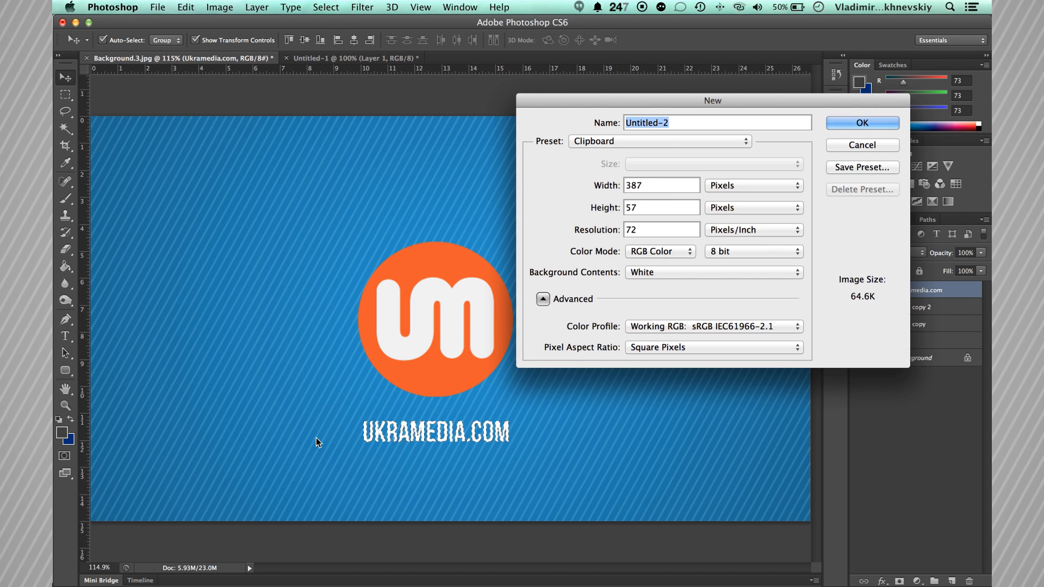
{"action": "left_click", "coordinate": [861, 123]}
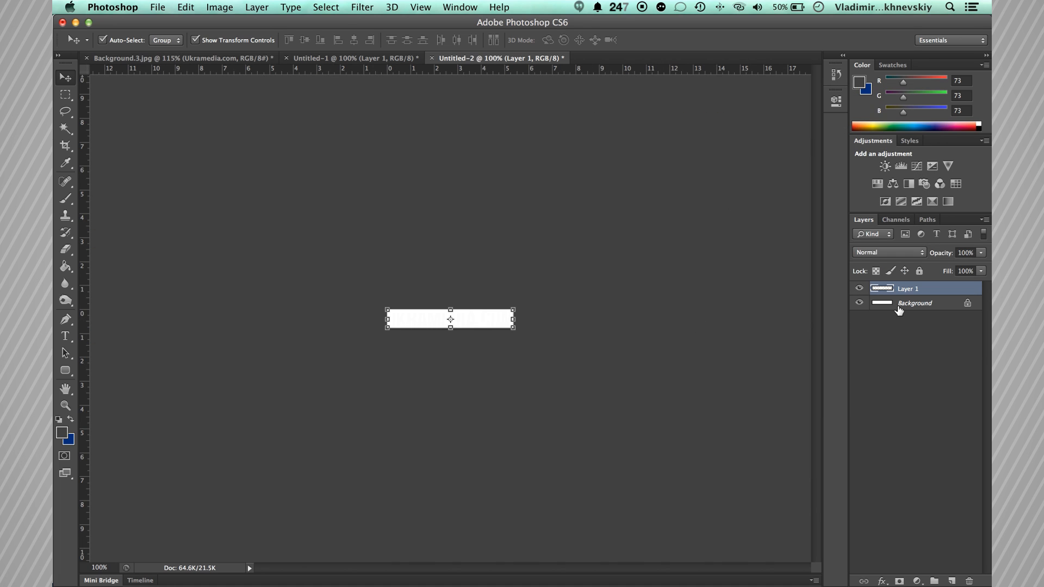
- Remove the white Background layer so only the transparent Layer 1 remains
{"action": "double_click", "coordinate": [914, 303]}
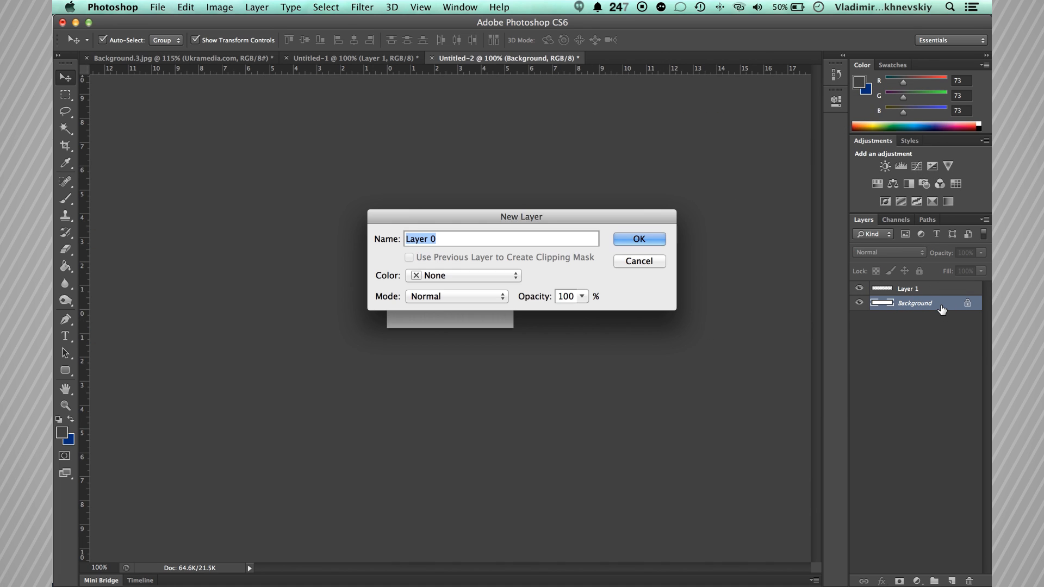
{"action": "left_click", "coordinate": [637, 239]}
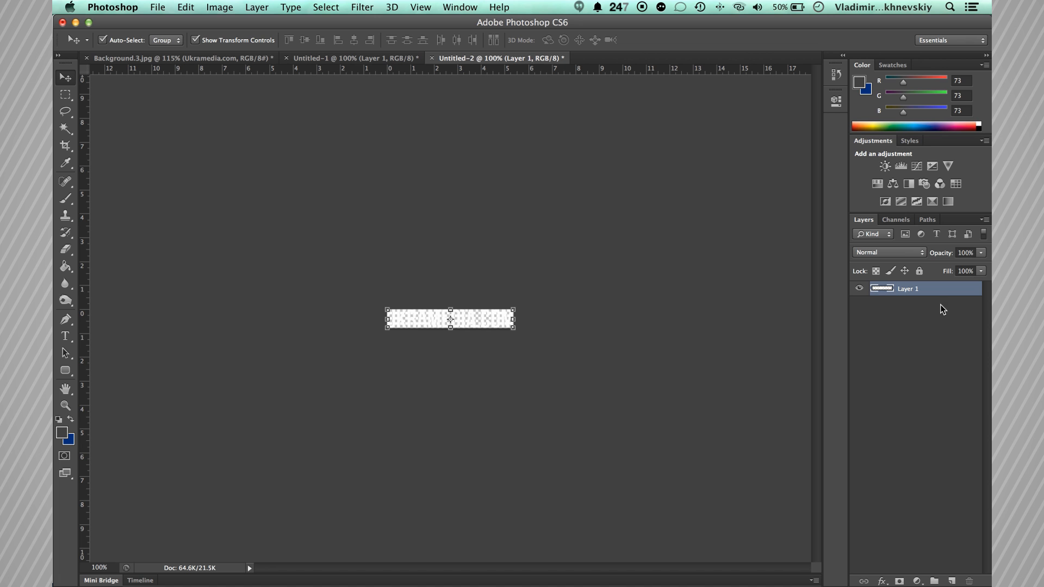